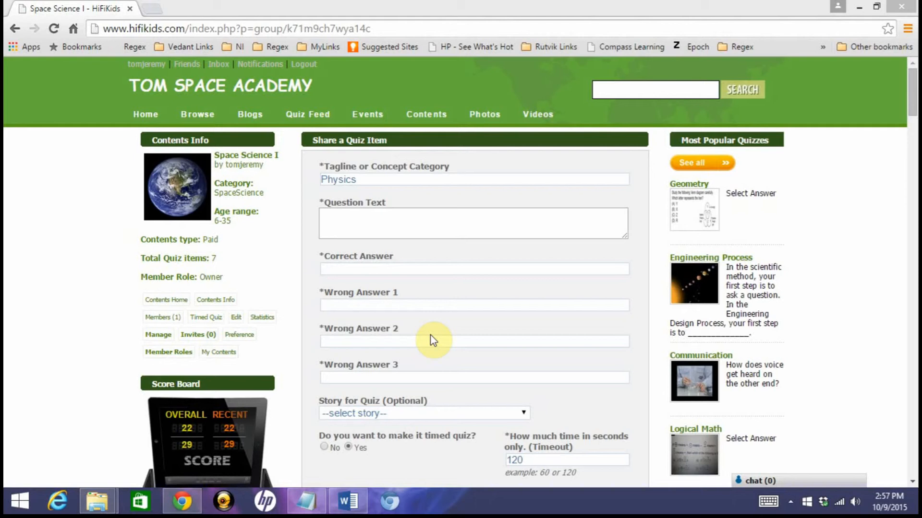
{"action": "mouse_move", "coordinate": [250, 262]}
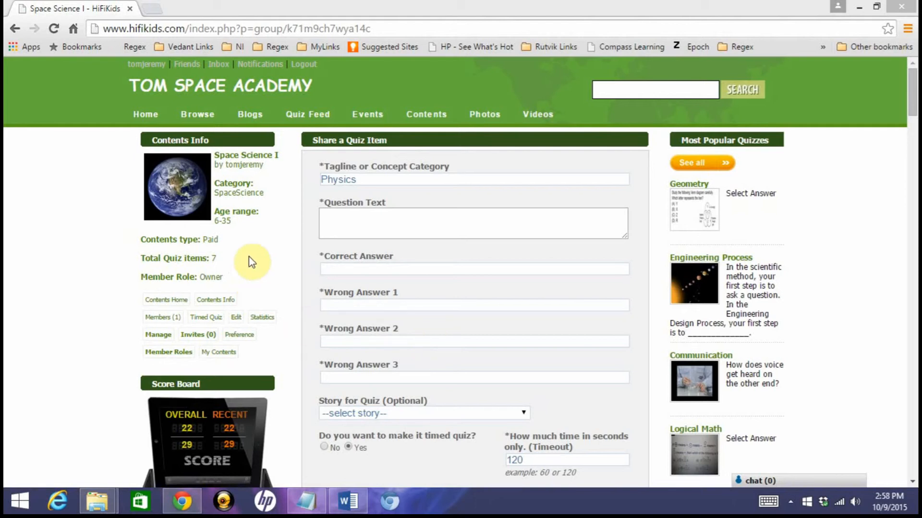
{"action": "mouse_move", "coordinate": [214, 159]}
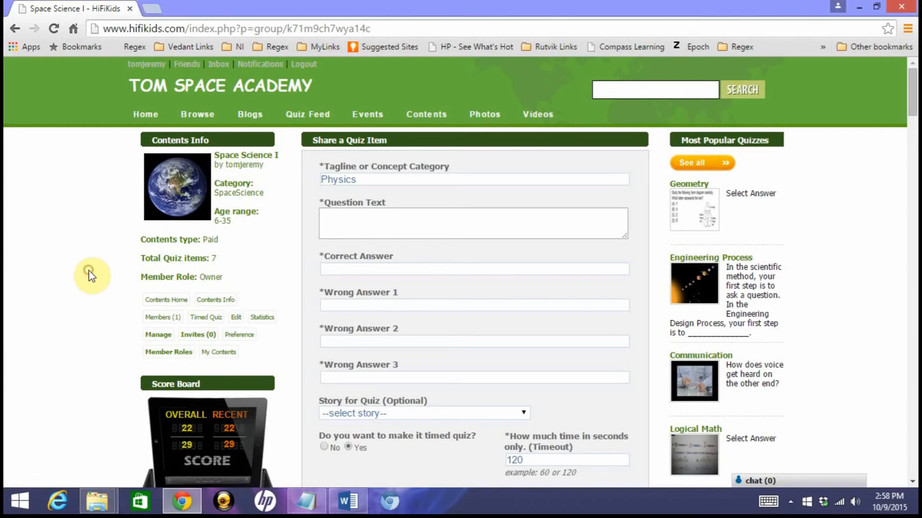
{"action": "mouse_move", "coordinate": [150, 293]}
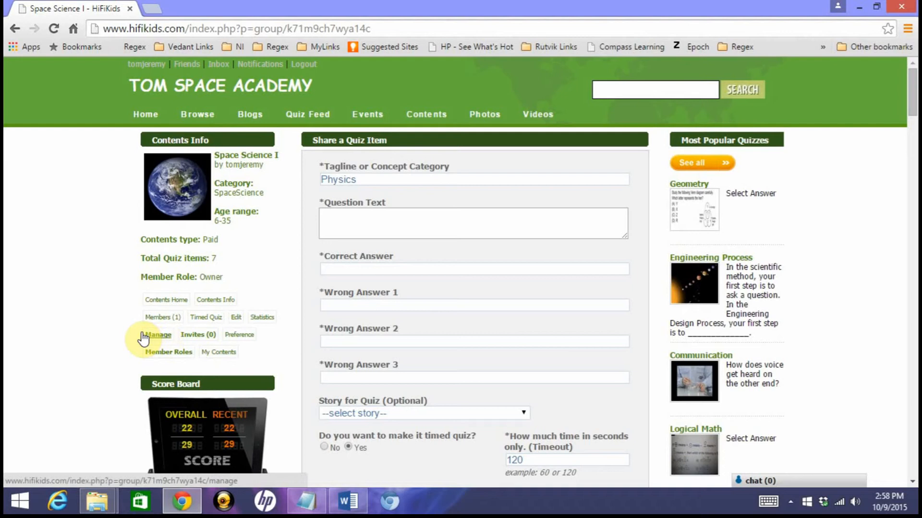
{"action": "mouse_move", "coordinate": [162, 316]}
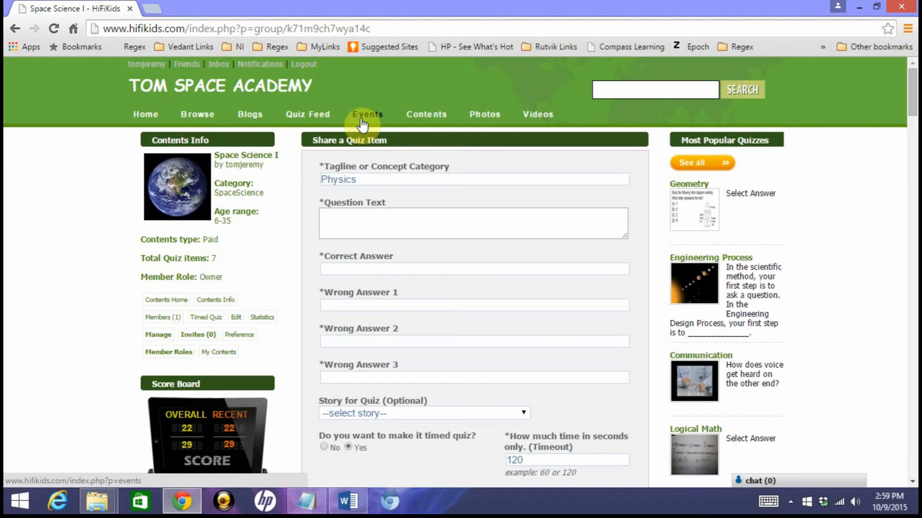
Create an event titled 'Space Science Quiz 1' under SpaceScience, with description 'Space Science Quiz 1'
{"action": "left_click", "coordinate": [367, 115]}
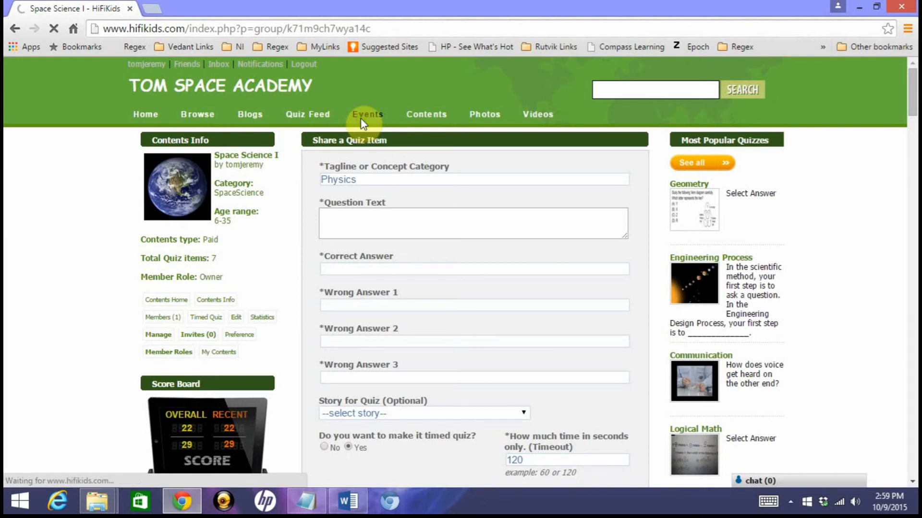
{"action": "left_click", "coordinate": [368, 114]}
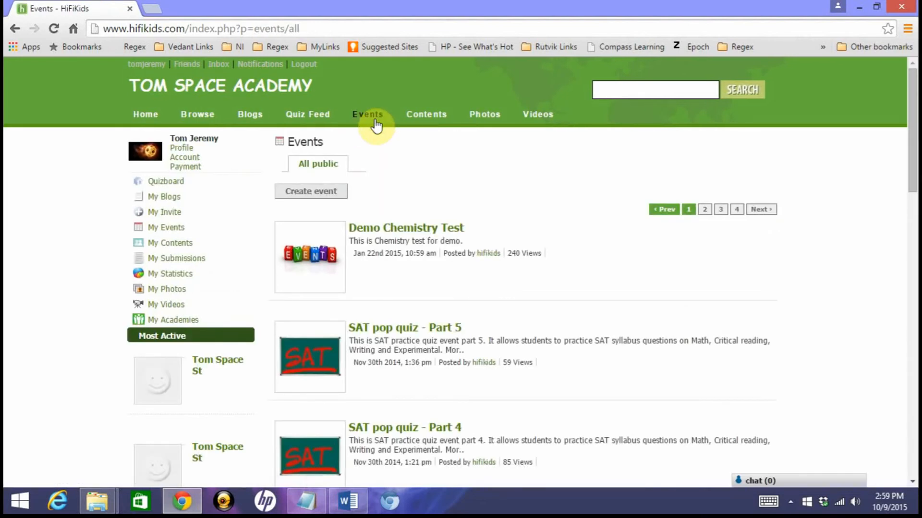
{"action": "mouse_move", "coordinate": [311, 191]}
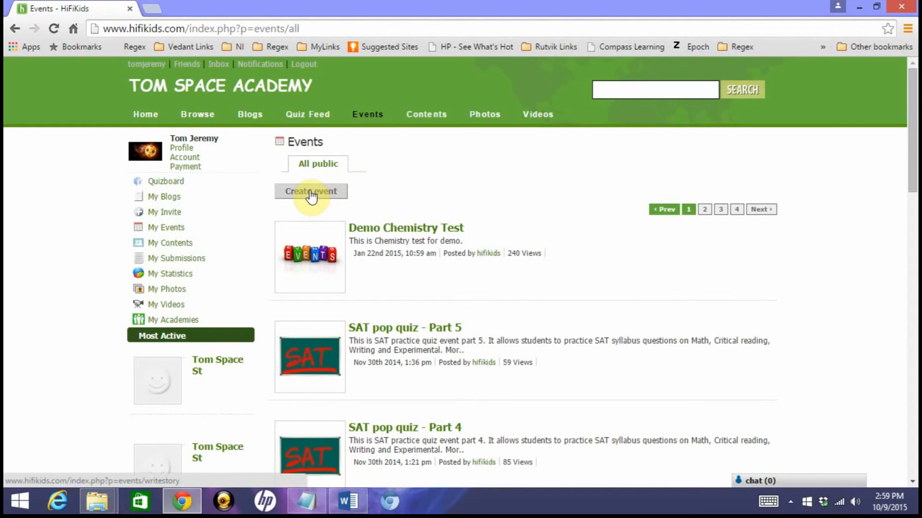
{"action": "left_click", "coordinate": [310, 191]}
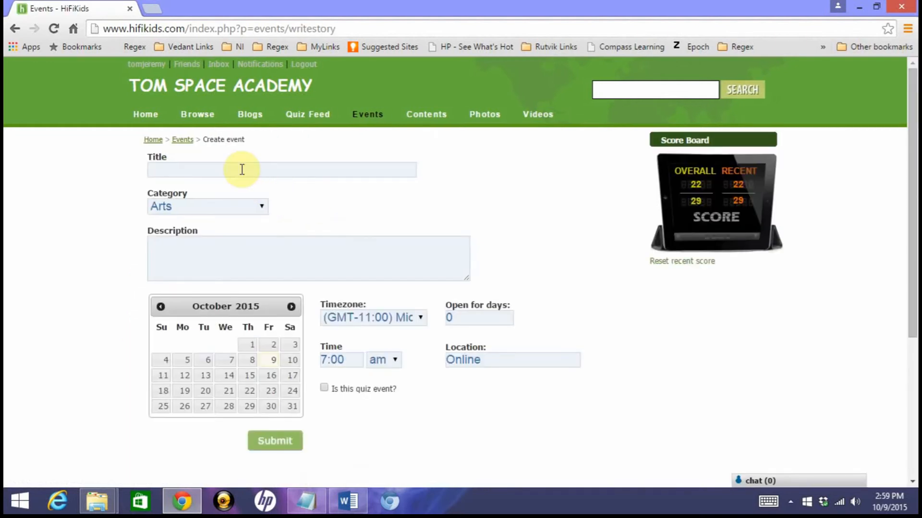
{"action": "left_click", "coordinate": [281, 169]}
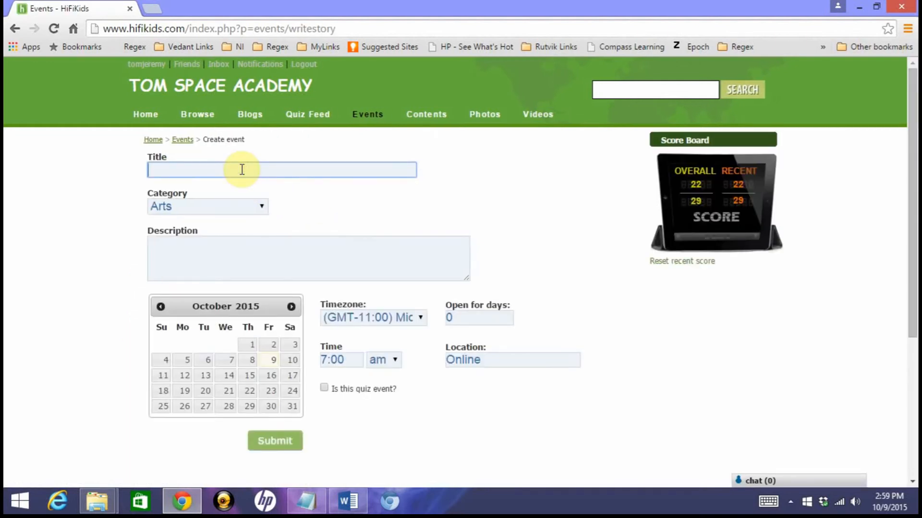
{"action": "type", "text": "Space"}
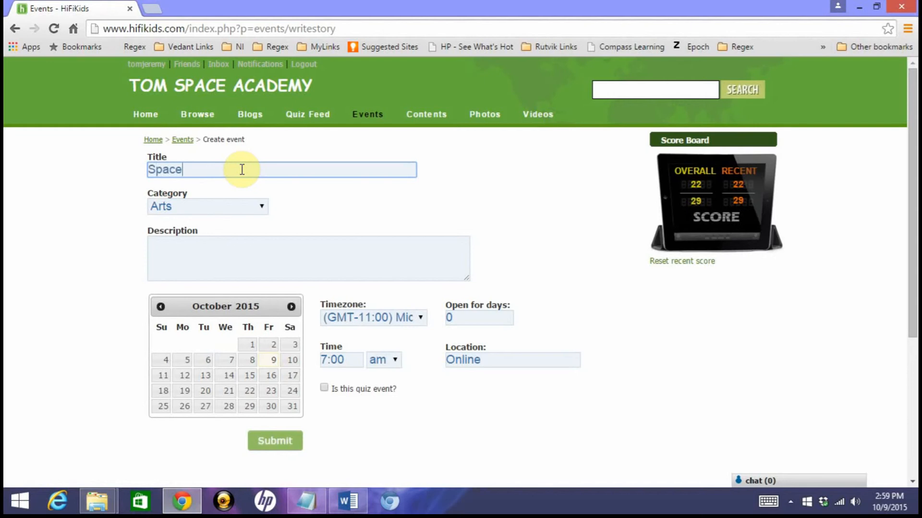
{"action": "type", "text": "Science"}
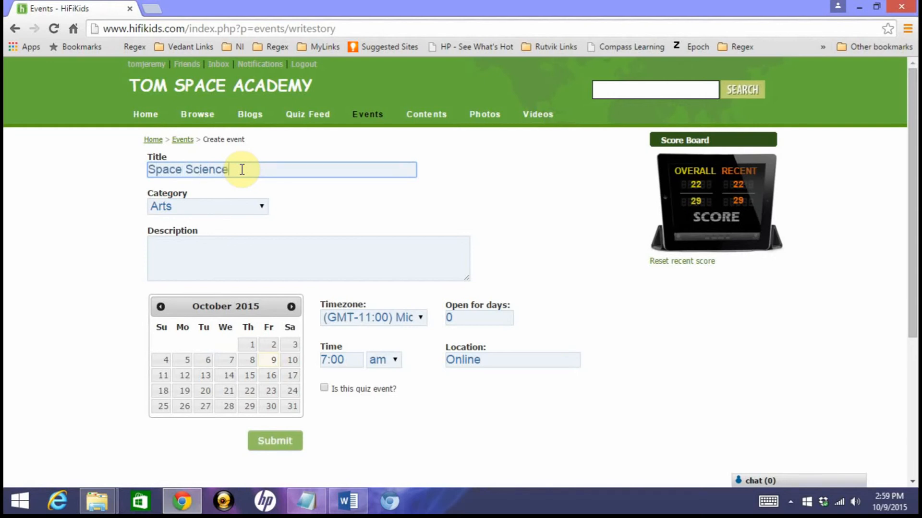
{"action": "type", "text": "Quiz 1"}
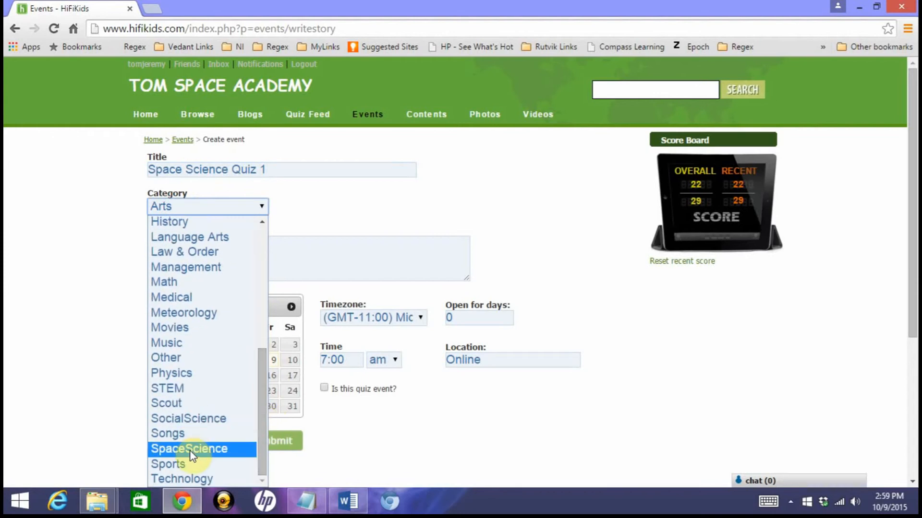
{"action": "left_click", "coordinate": [189, 449]}
{"action": "type", "text": "Space Science Quiz 1"}
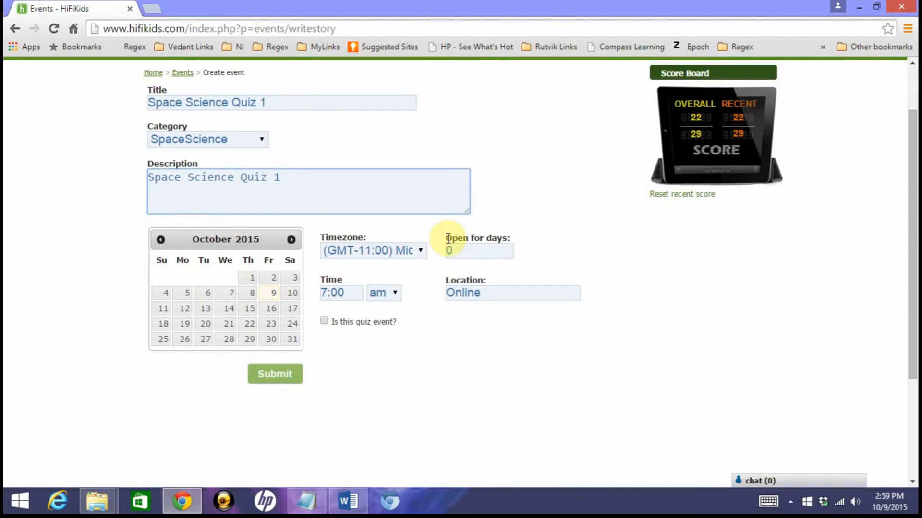
{"action": "left_click", "coordinate": [280, 177]}
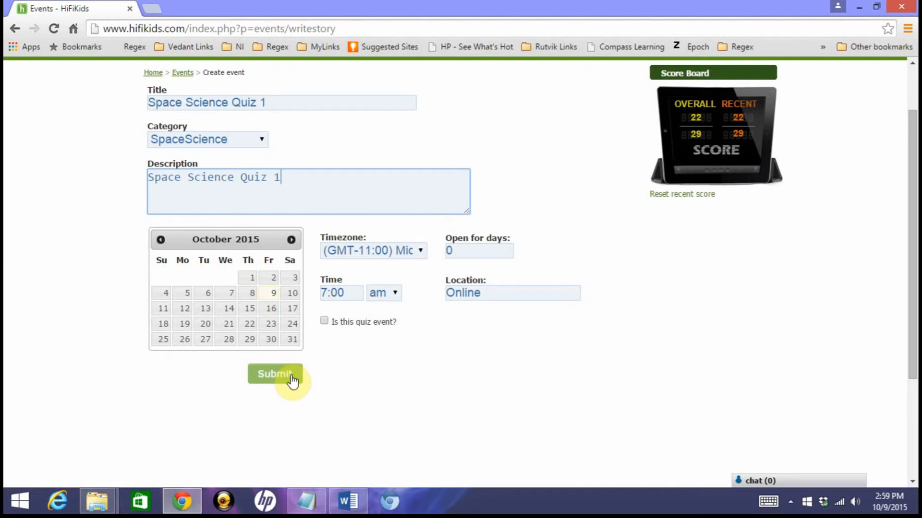
{"action": "mouse_move", "coordinate": [344, 352]}
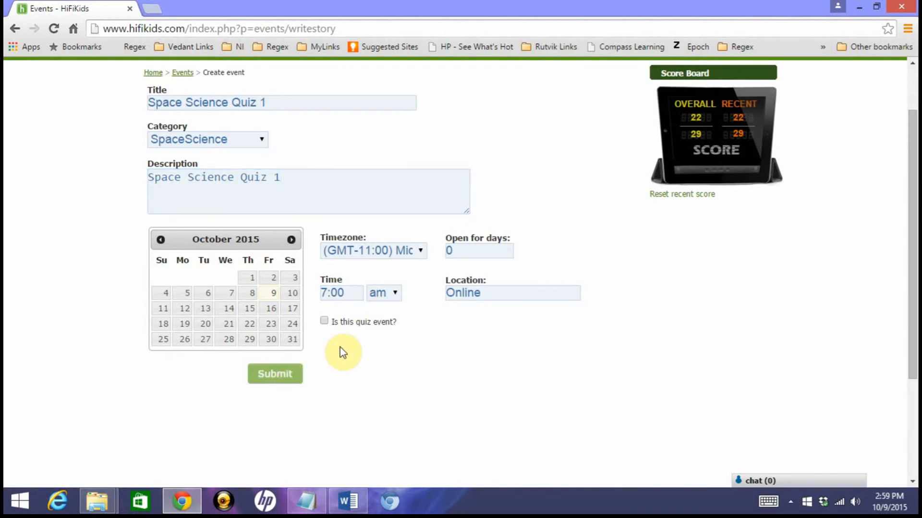
Mark the event as a quiz, showing 120-second timeout, 100 participants and team size 30
{"action": "left_click", "coordinate": [324, 321]}
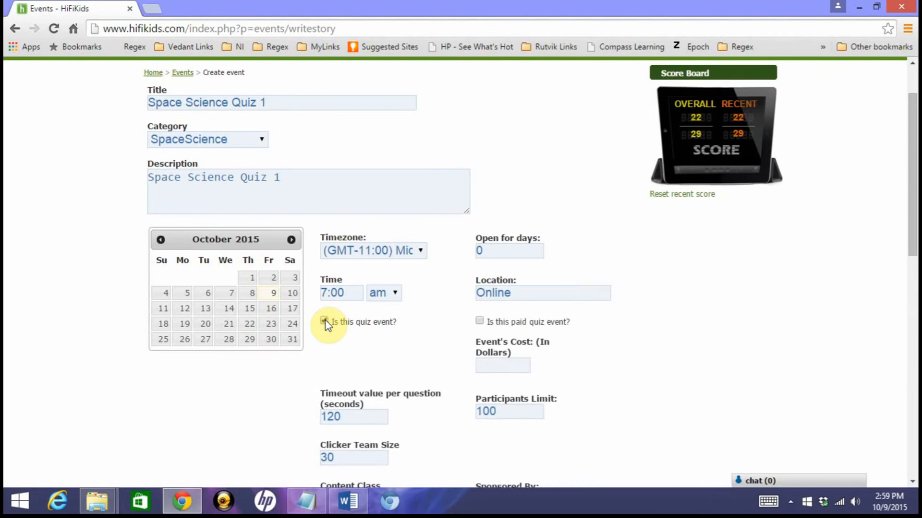
{"action": "left_click", "coordinate": [324, 322]}
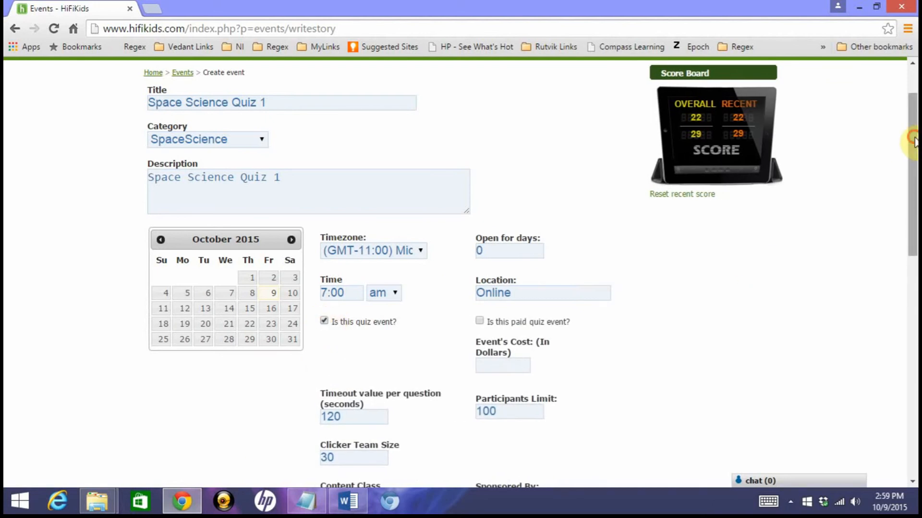
{"action": "scroll", "scroll_direction": "down", "scroll_amount": 3}
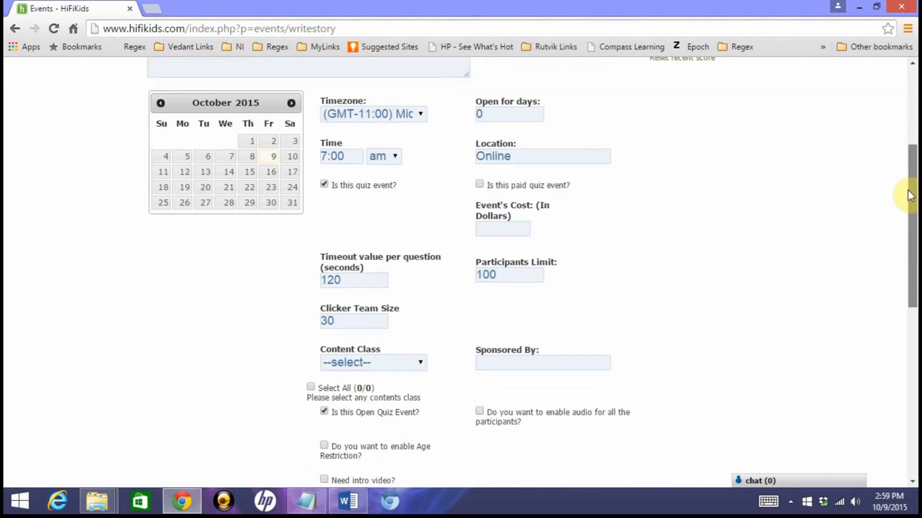
{"action": "scroll", "scroll_direction": "down", "scroll_amount": 3}
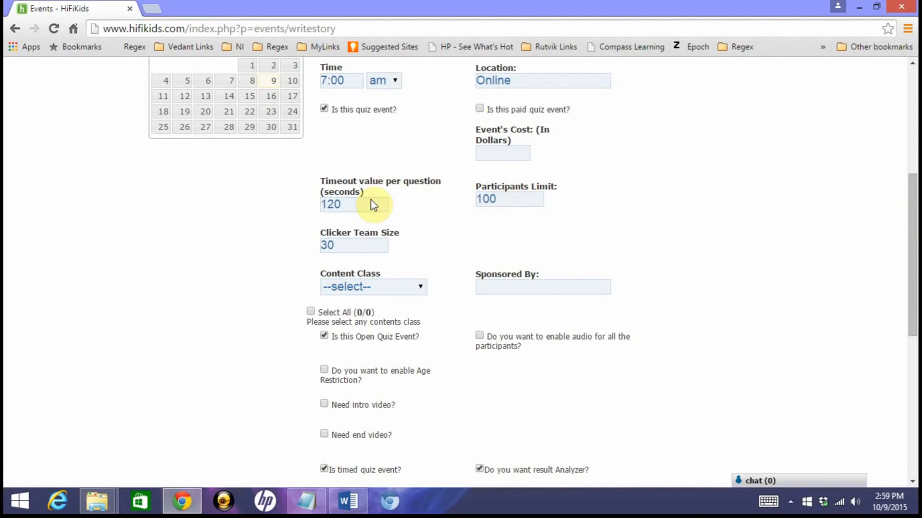
{"action": "mouse_move", "coordinate": [507, 188]}
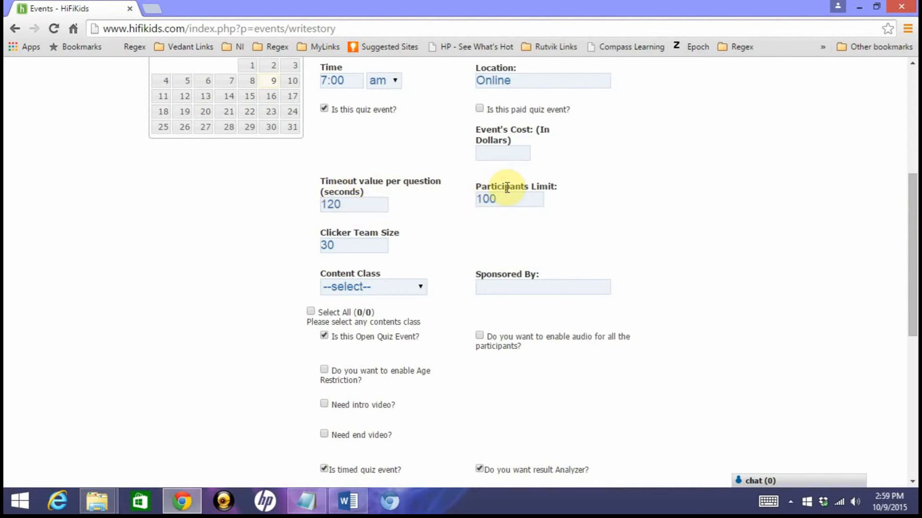
{"action": "mouse_move", "coordinate": [320, 219]}
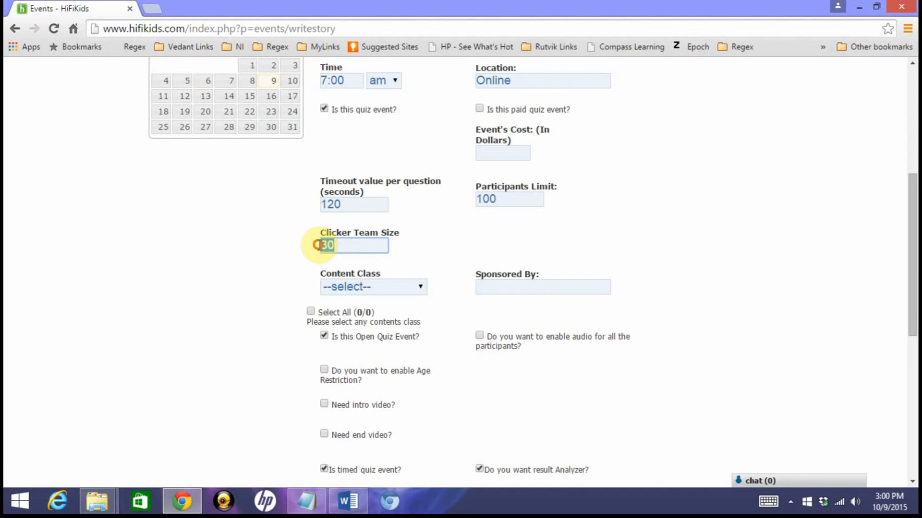
{"action": "left_click", "coordinate": [353, 246]}
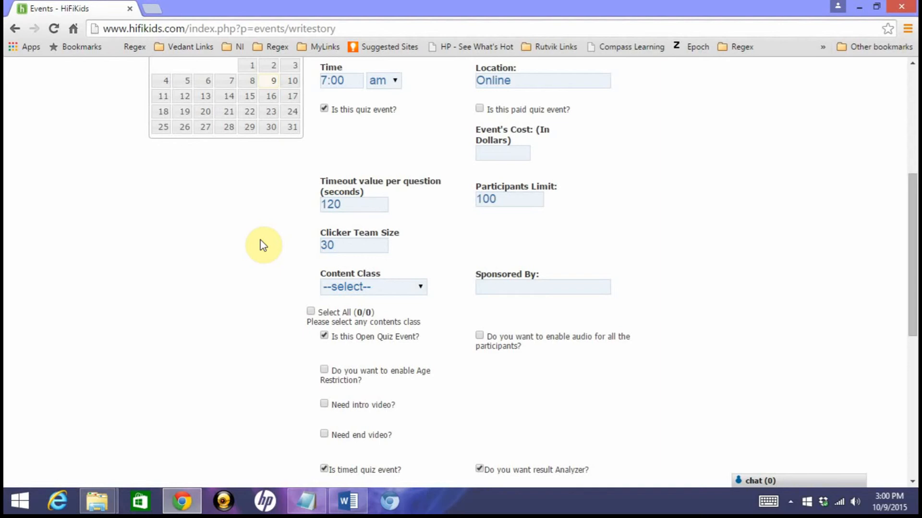
{"action": "mouse_move", "coordinate": [273, 264]}
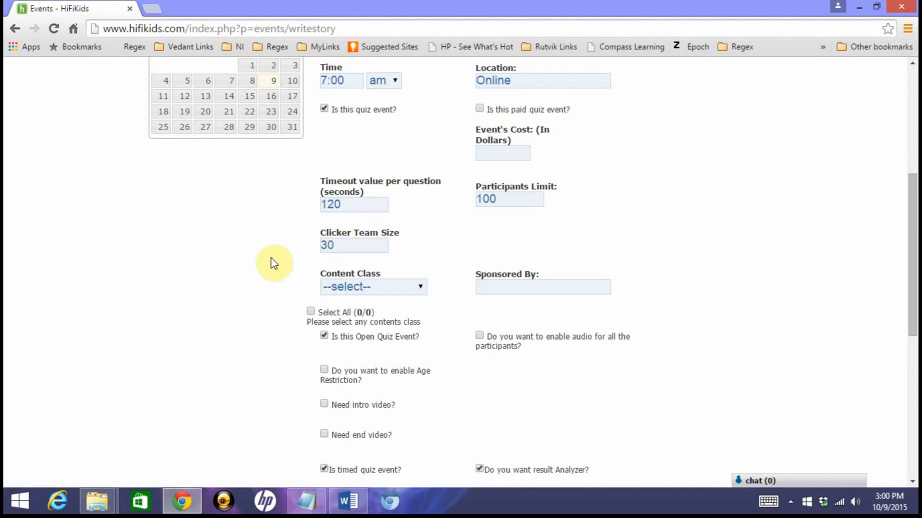
{"action": "mouse_move", "coordinate": [367, 288]}
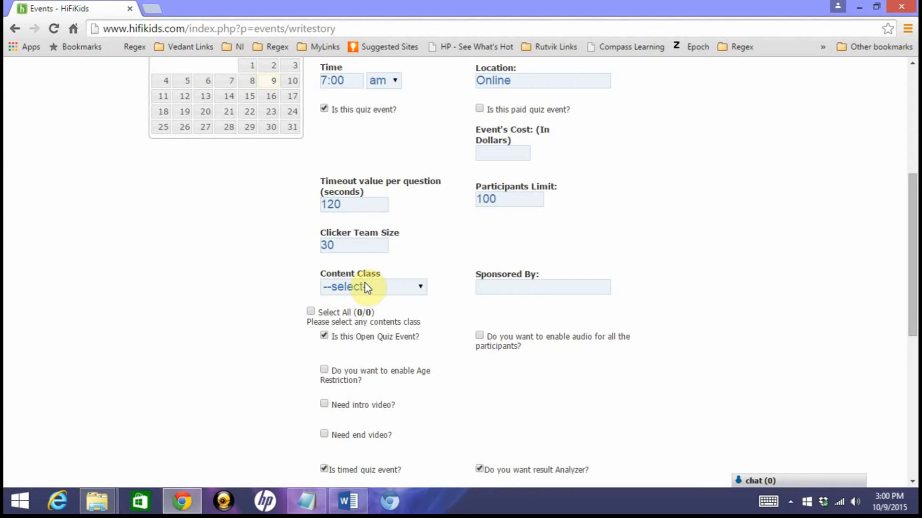
Choose Space Science I content, select all 7 questions, and set sponsor to HiFiKids Corp
{"action": "left_click", "coordinate": [372, 287]}
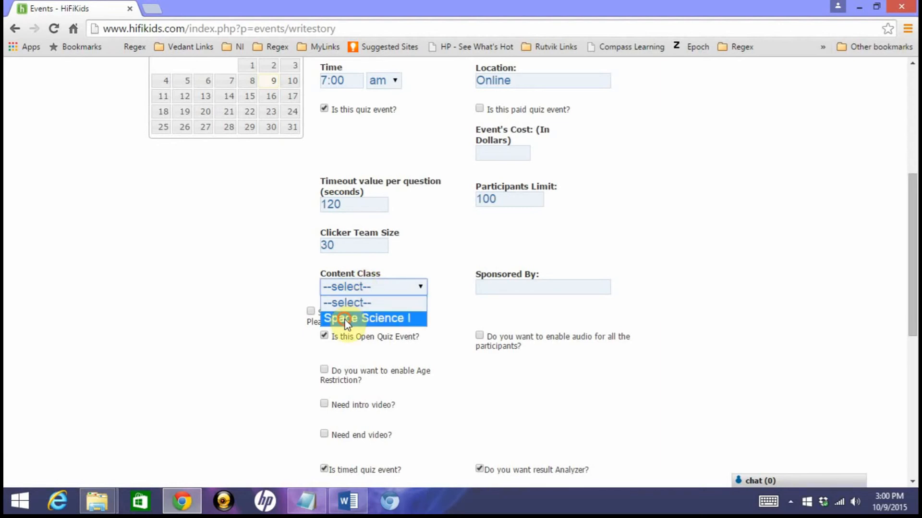
{"action": "left_click", "coordinate": [367, 317]}
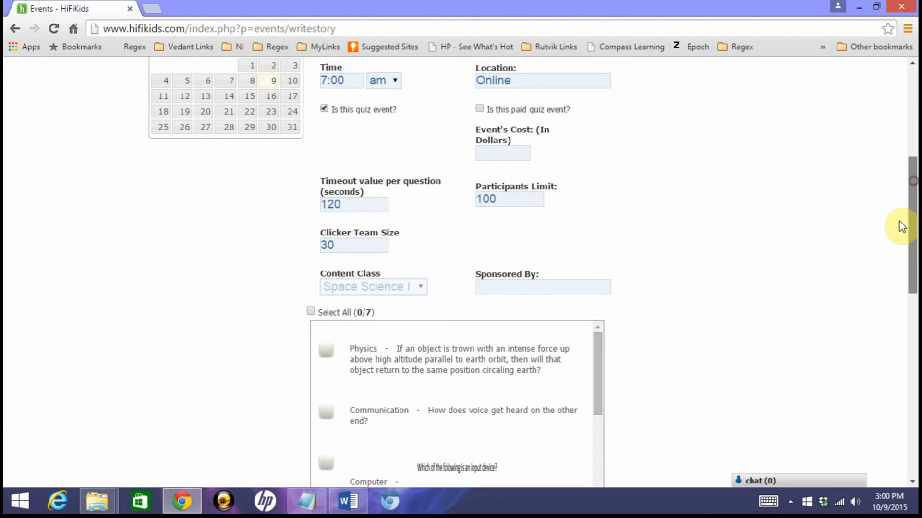
{"action": "scroll", "scroll_direction": "down", "scroll_amount": 3}
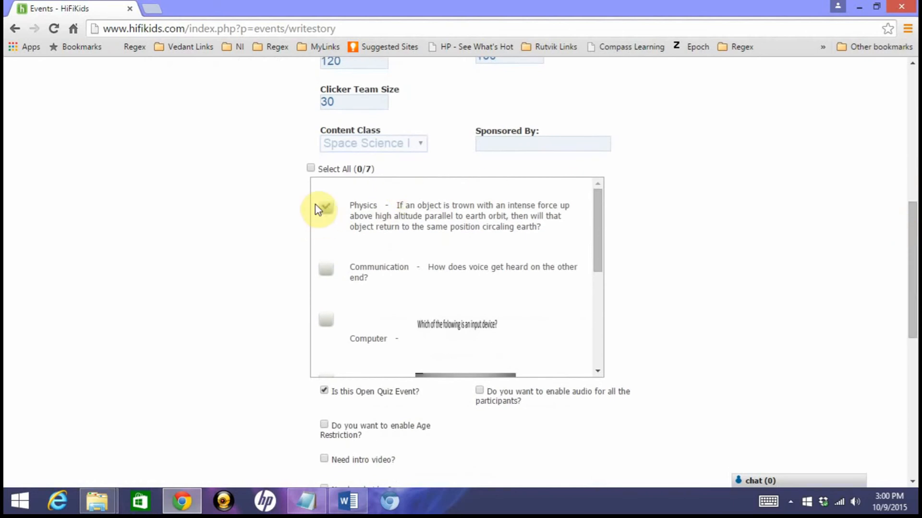
{"action": "left_click", "coordinate": [310, 168]}
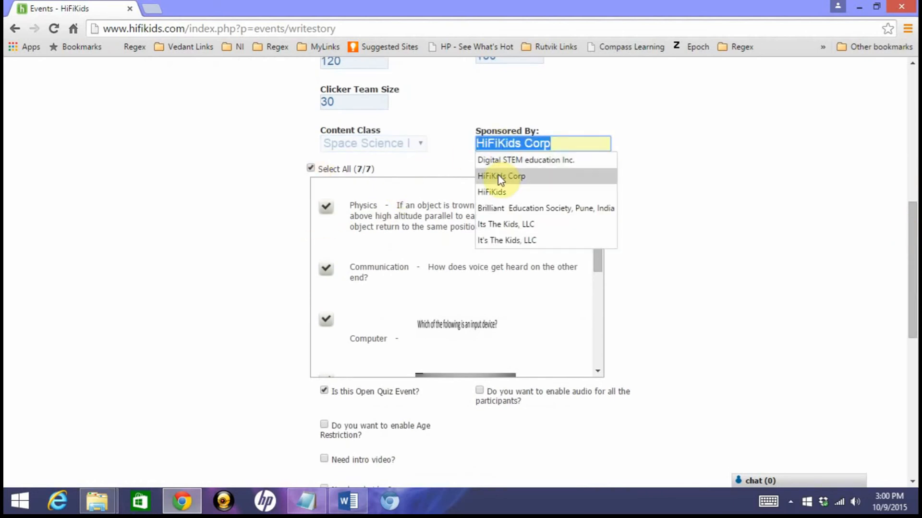
{"action": "left_click", "coordinate": [501, 176]}
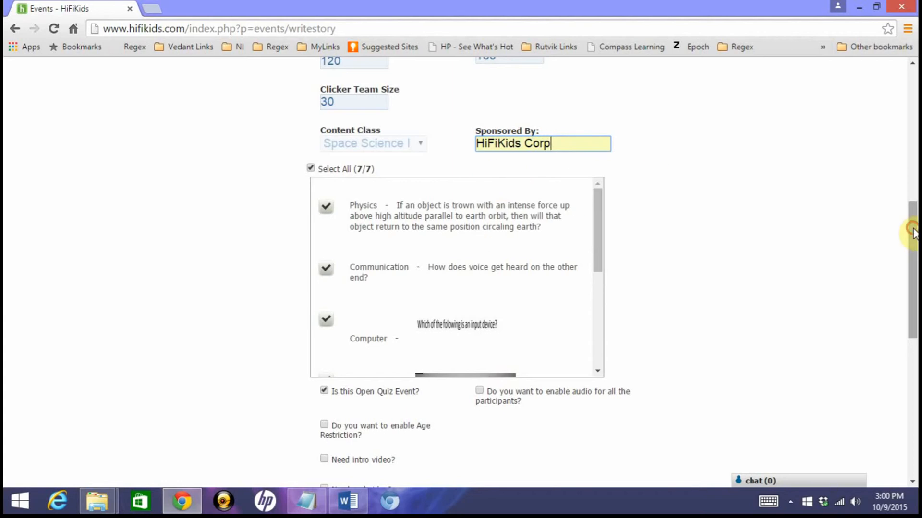
{"action": "scroll", "scroll_direction": "down", "scroll_amount": 3}
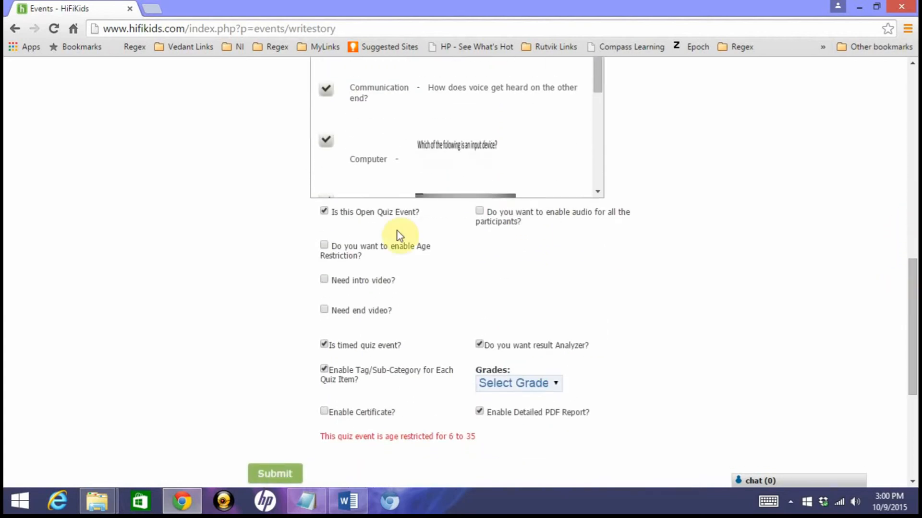
{"action": "mouse_move", "coordinate": [359, 226]}
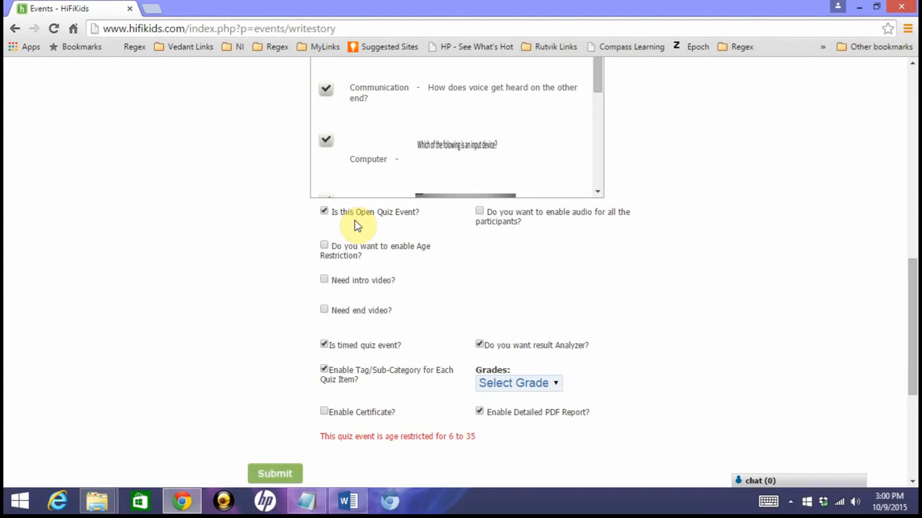
{"action": "mouse_move", "coordinate": [406, 249]}
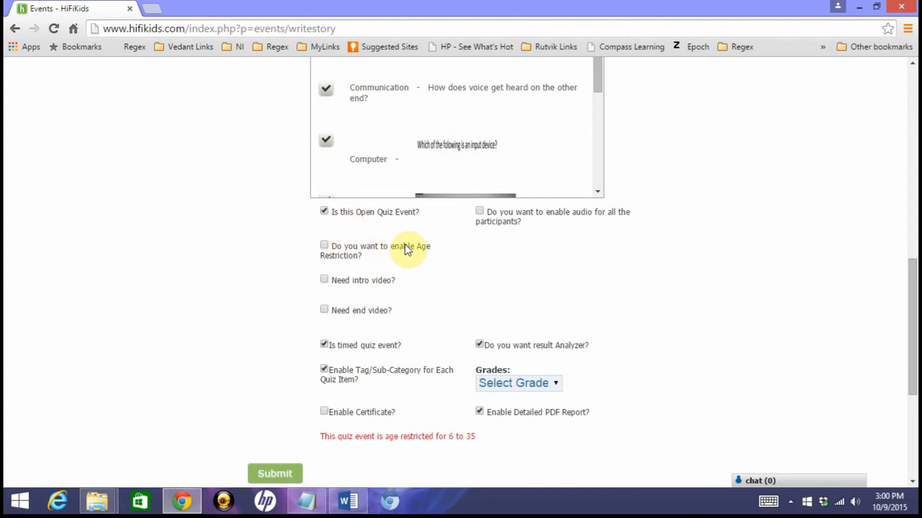
{"action": "mouse_move", "coordinate": [350, 285]}
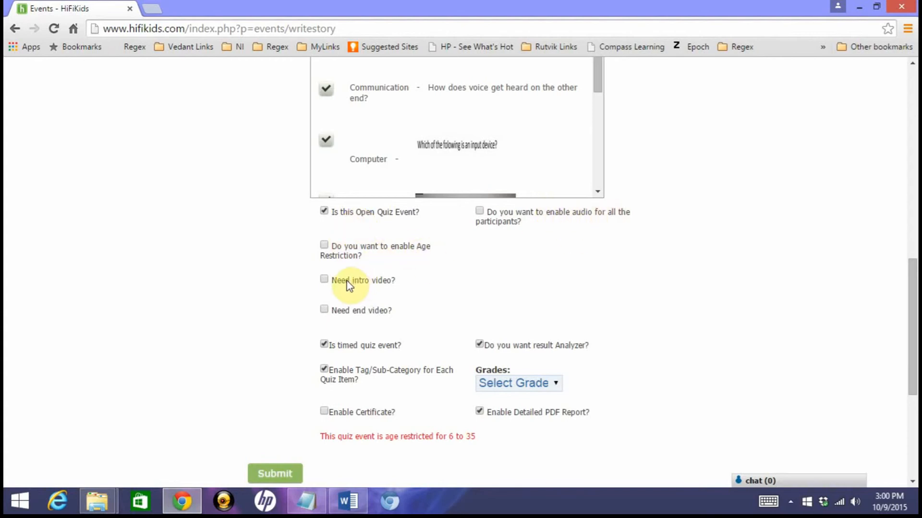
{"action": "mouse_move", "coordinate": [396, 286]}
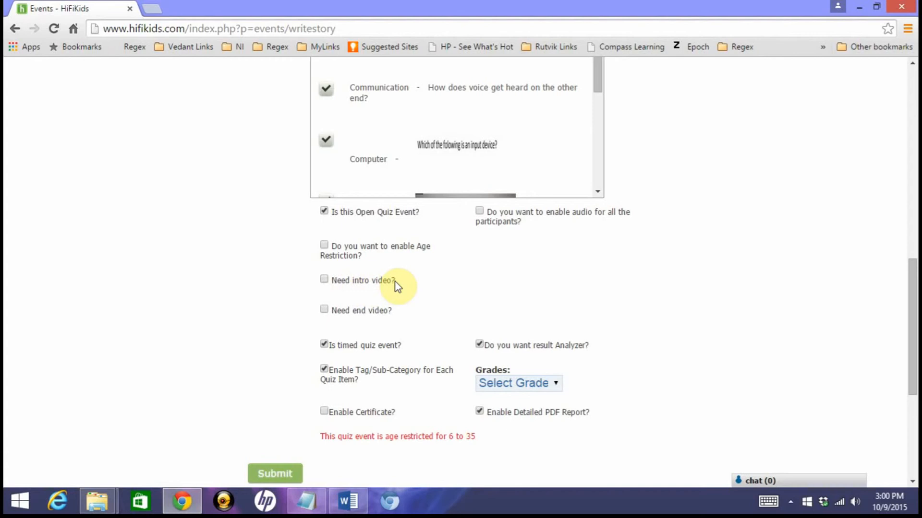
{"action": "mouse_move", "coordinate": [353, 374]}
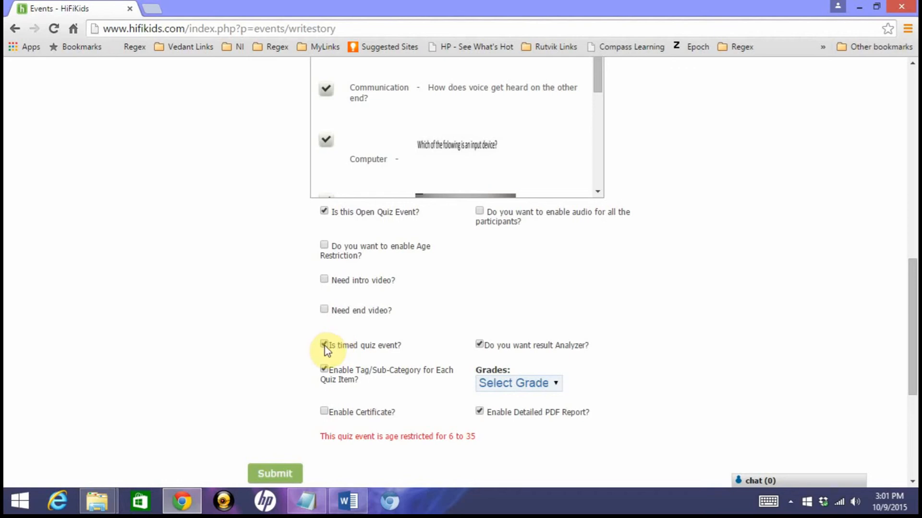
Submit the event as an open, timed quiz with Result Analyzer and Detailed PDF Report
{"action": "left_click", "coordinate": [323, 345]}
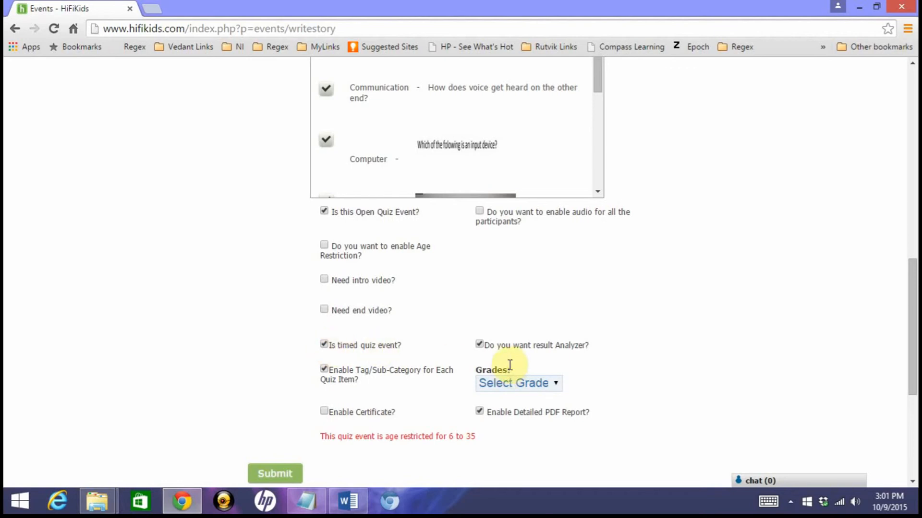
{"action": "mouse_move", "coordinate": [505, 359]}
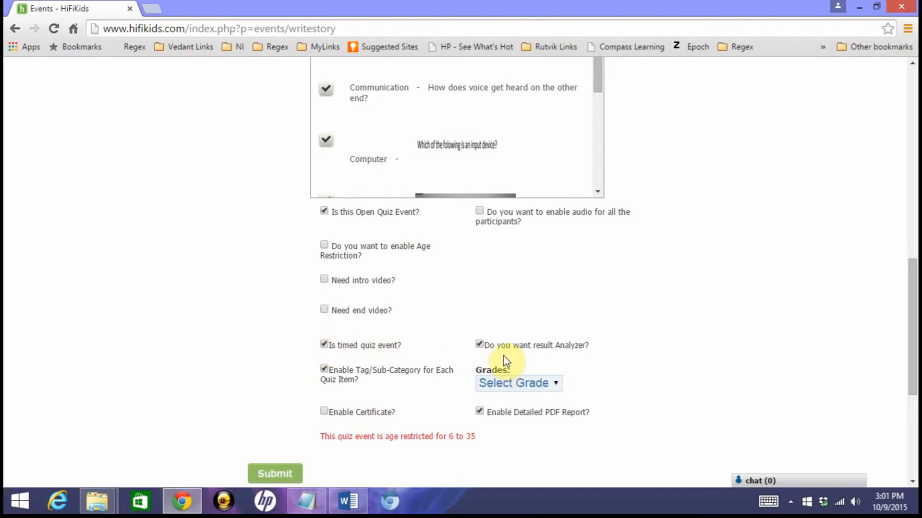
{"action": "mouse_move", "coordinate": [600, 353]}
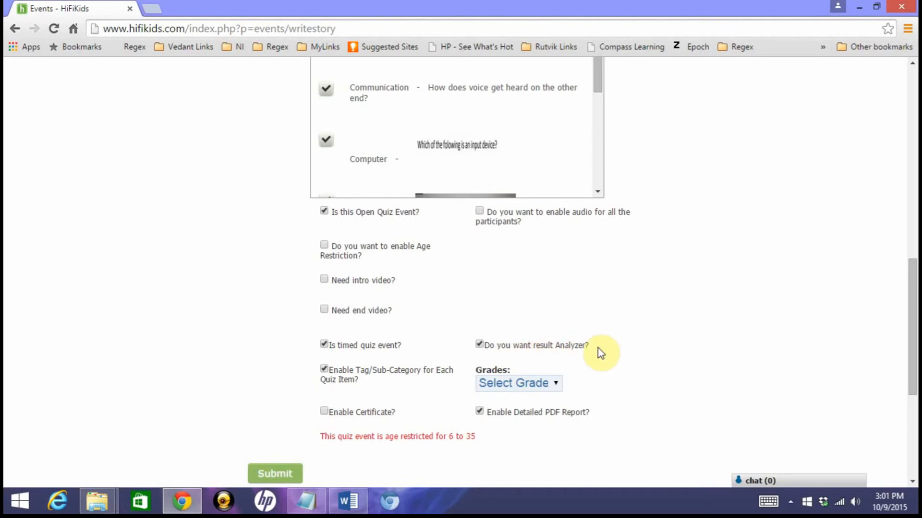
{"action": "mouse_move", "coordinate": [400, 381]}
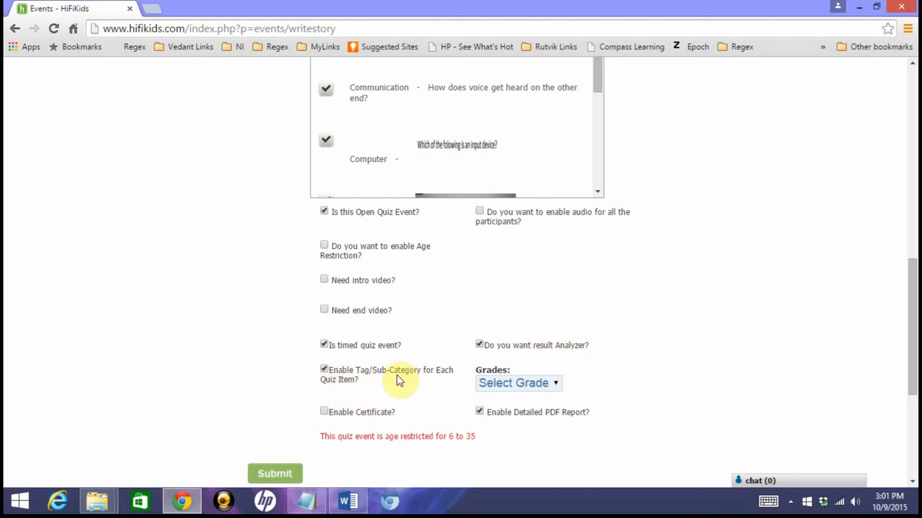
{"action": "left_click", "coordinate": [275, 474]}
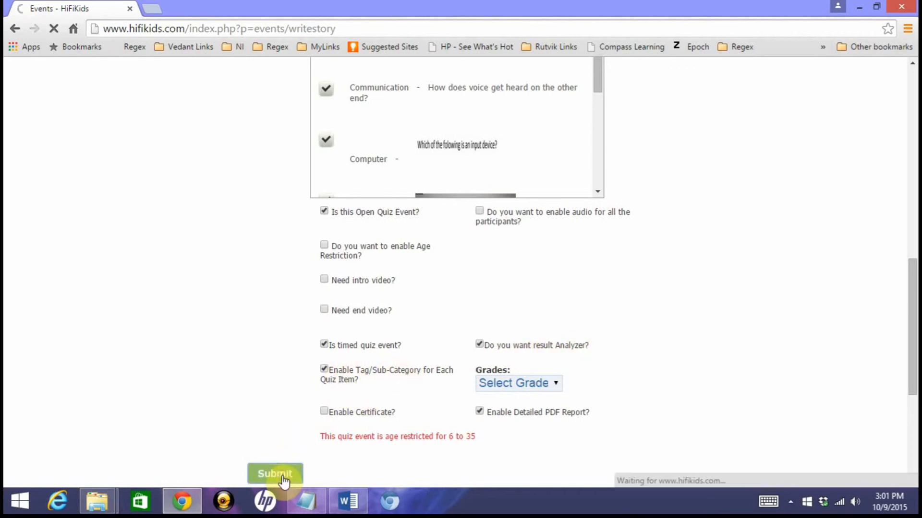
Open the Edit IDs page for the 31 joined members of Space Science Quiz 1
{"action": "left_click", "coordinate": [275, 473]}
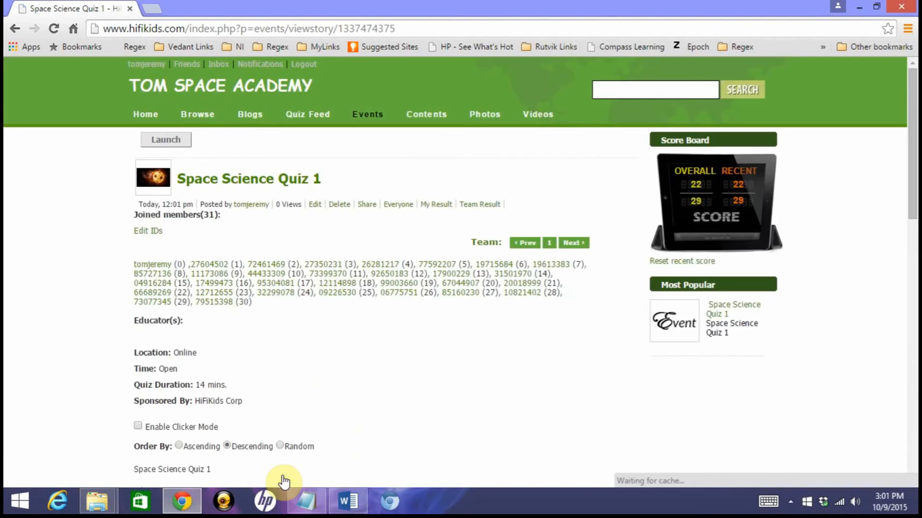
{"action": "mouse_move", "coordinate": [252, 320]}
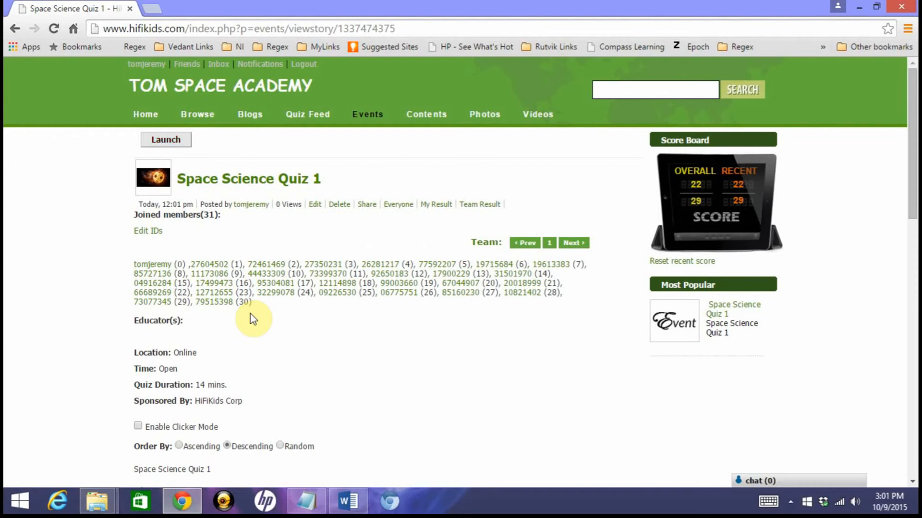
{"action": "mouse_move", "coordinate": [187, 205]}
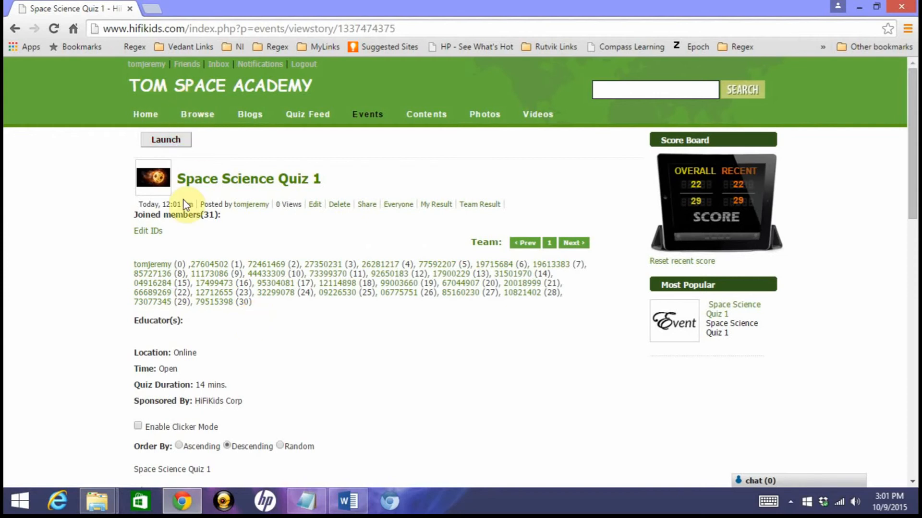
{"action": "mouse_move", "coordinate": [260, 260]}
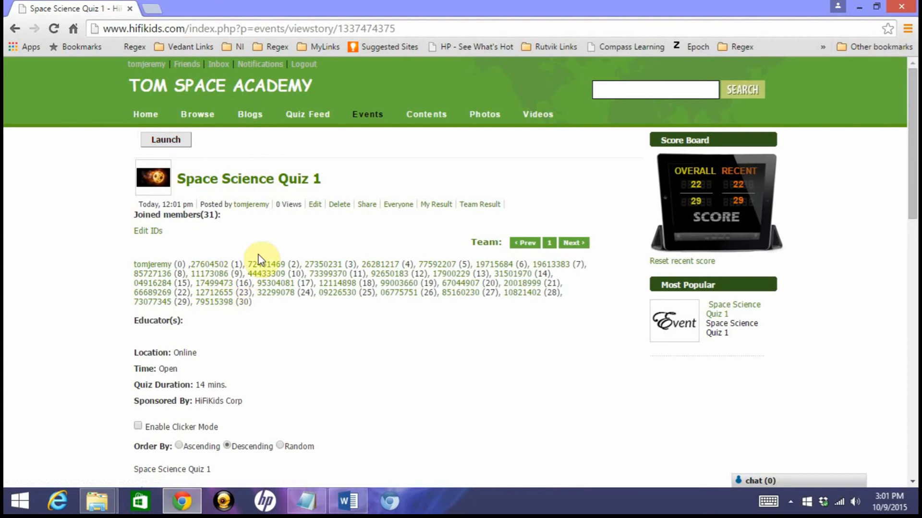
{"action": "mouse_move", "coordinate": [316, 302]}
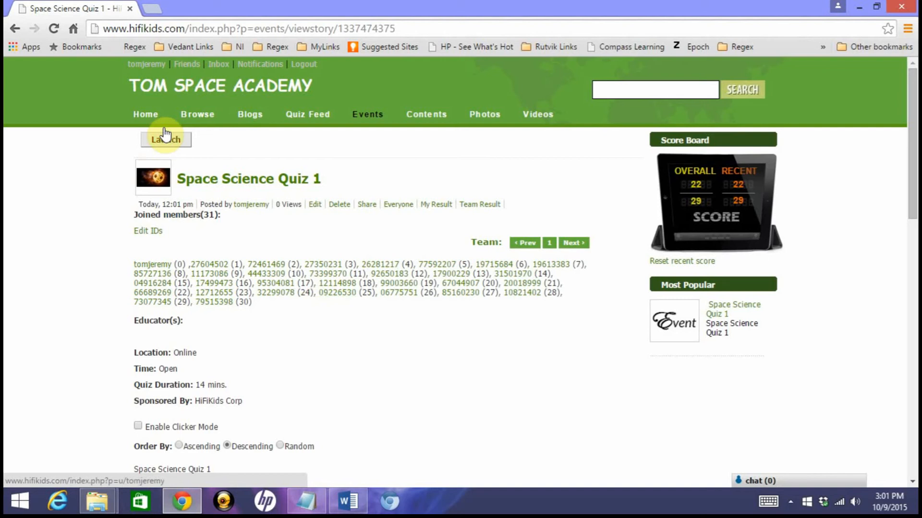
{"action": "mouse_move", "coordinate": [206, 264]}
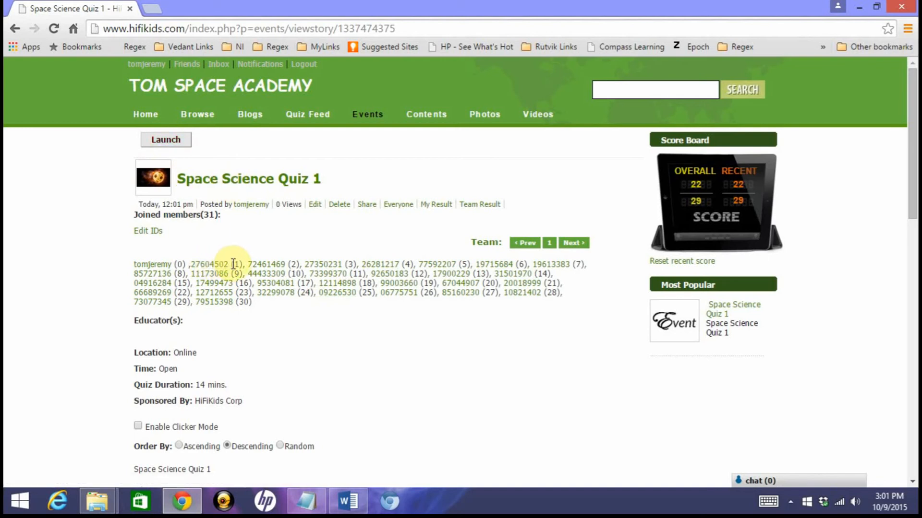
{"action": "mouse_move", "coordinate": [209, 264]}
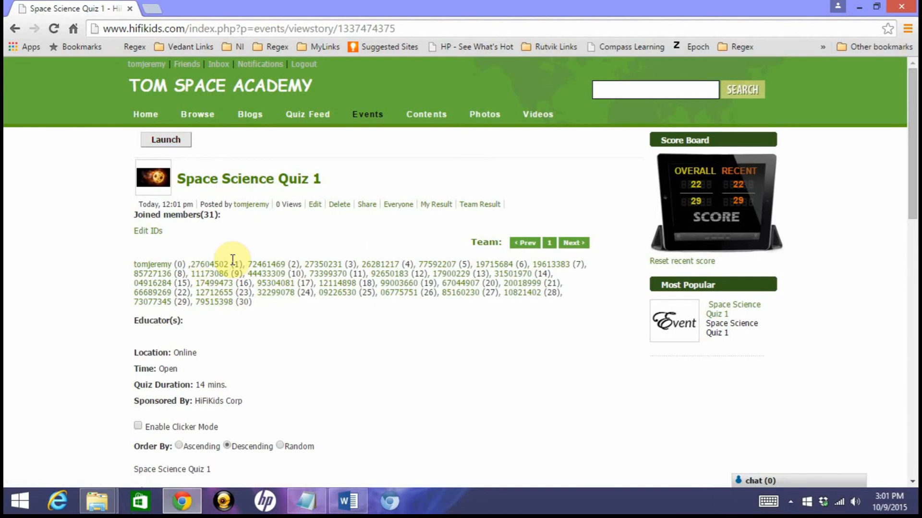
{"action": "mouse_move", "coordinate": [533, 284]}
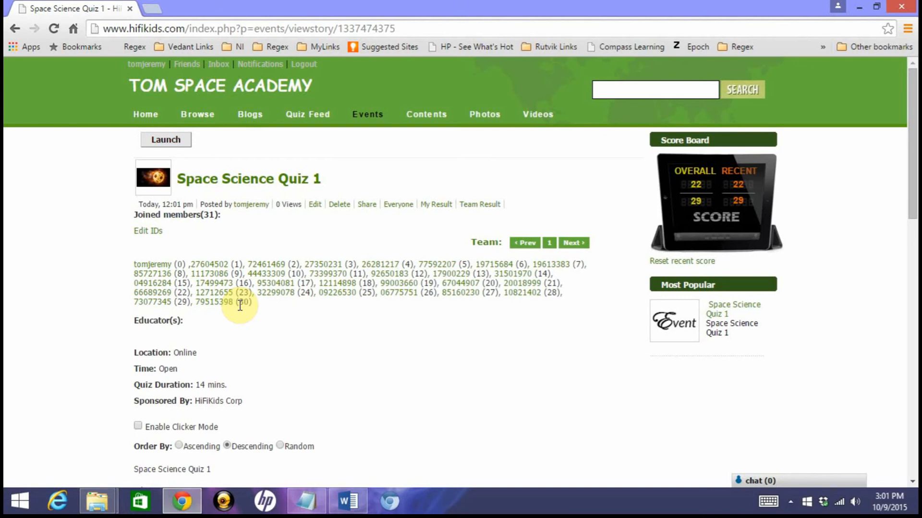
{"action": "left_click", "coordinate": [147, 230]}
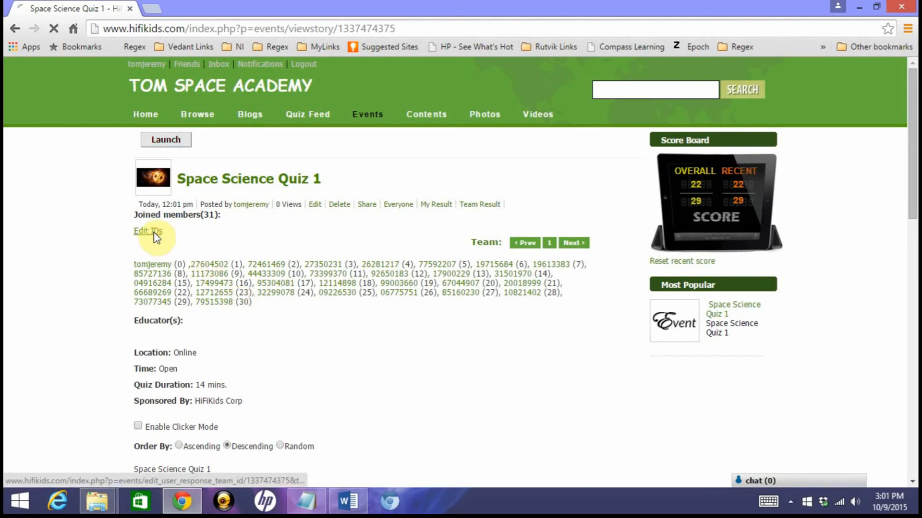
{"action": "left_click", "coordinate": [147, 230]}
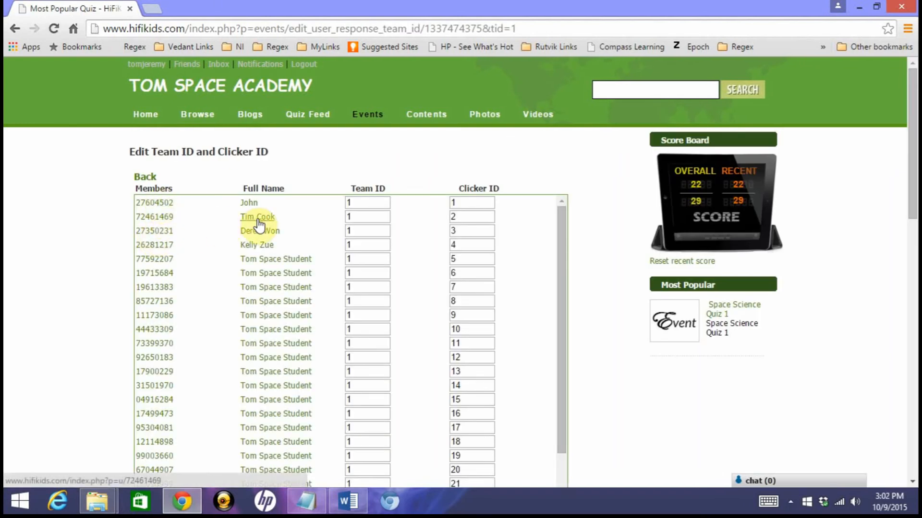
{"action": "mouse_move", "coordinate": [256, 249]}
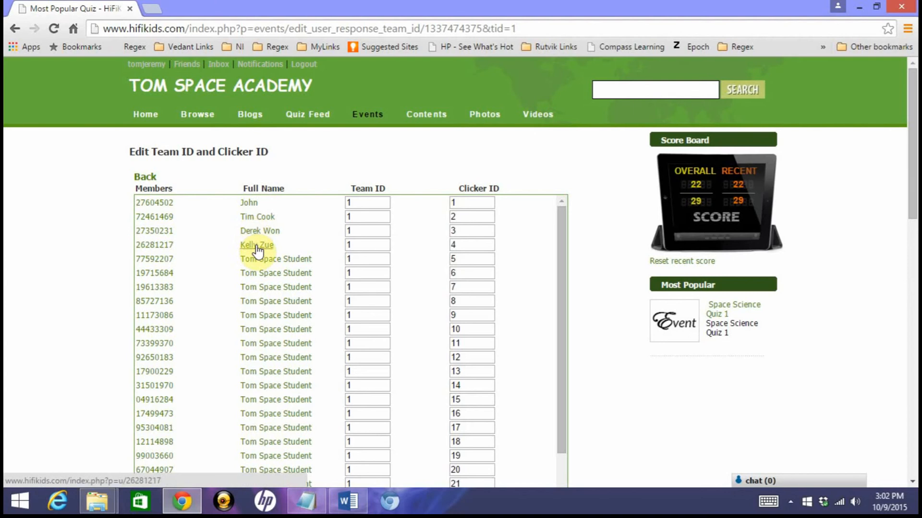
{"action": "mouse_move", "coordinate": [380, 188]}
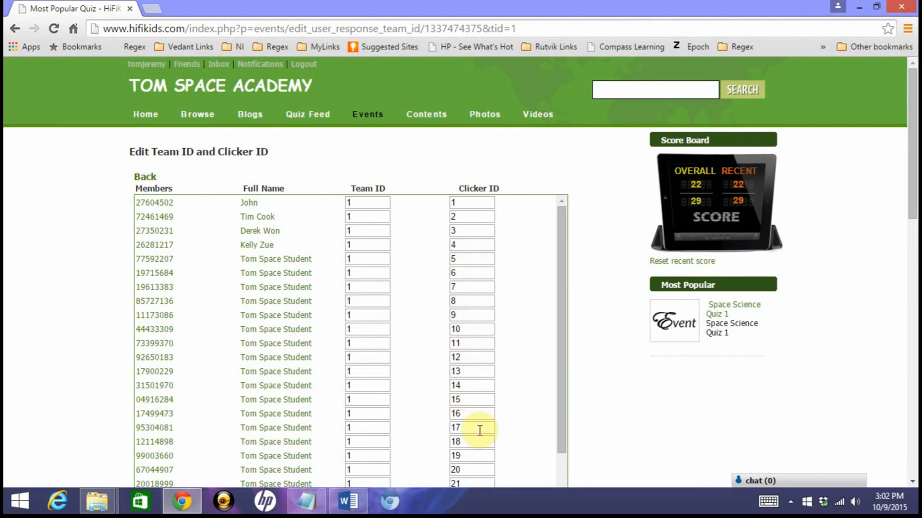
Scroll through the team and clicker ID table, with every member in team 1
{"action": "scroll", "scroll_direction": "down", "scroll_amount": 3}
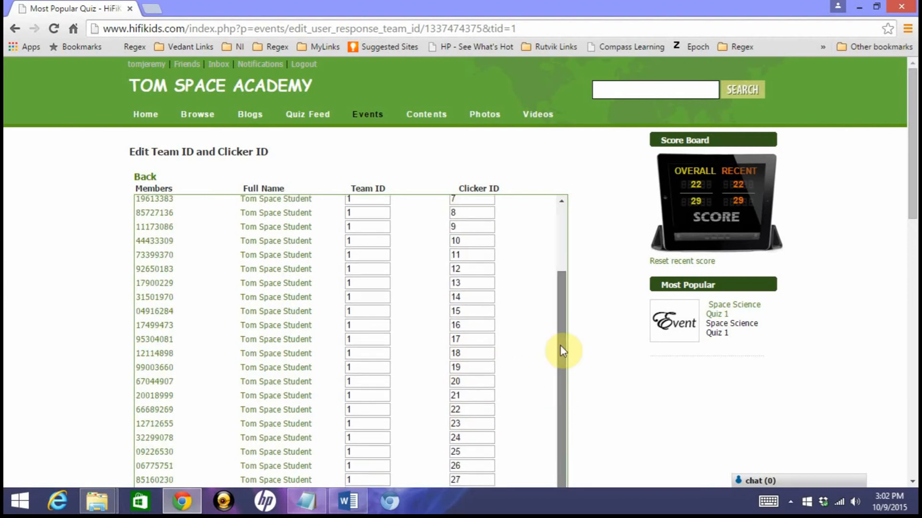
{"action": "scroll", "scroll_direction": "up", "scroll_amount": 3}
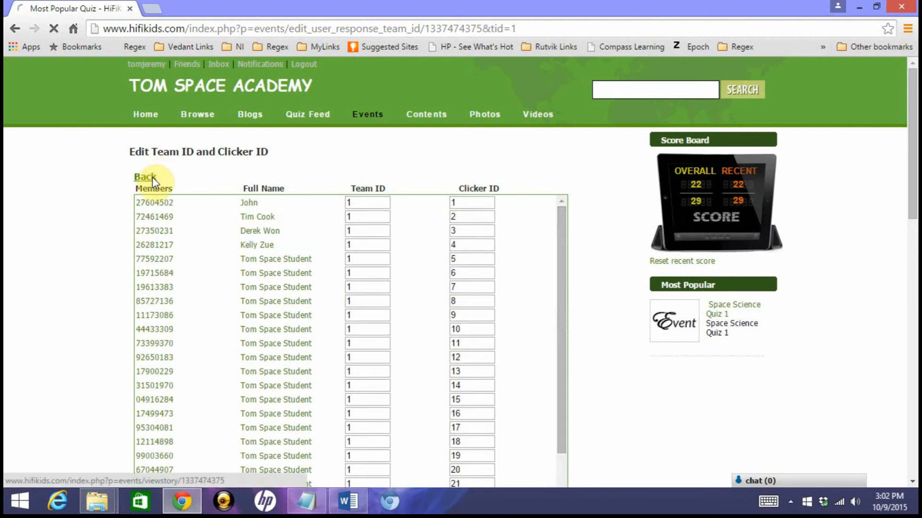
Go back to the event page, set Order By to Ascending, and launch the quiz
{"action": "left_click", "coordinate": [145, 177]}
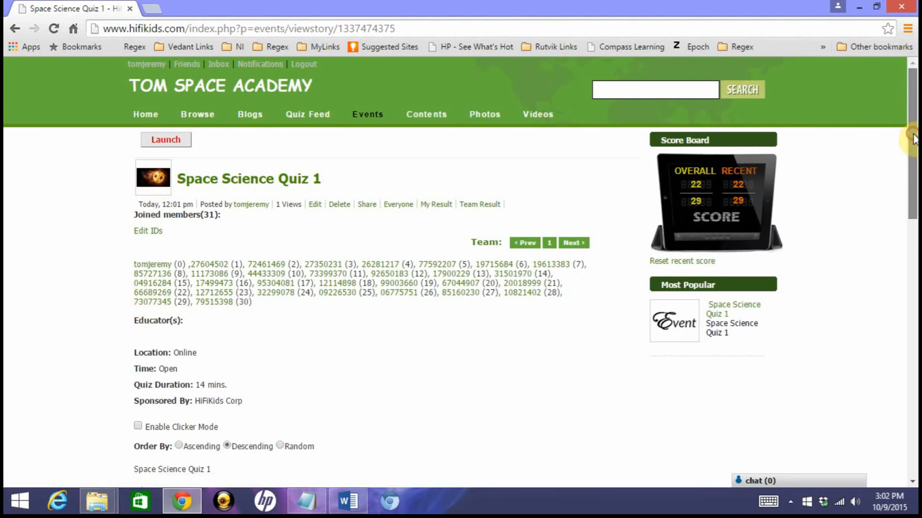
{"action": "scroll", "scroll_direction": "down", "scroll_amount": 3}
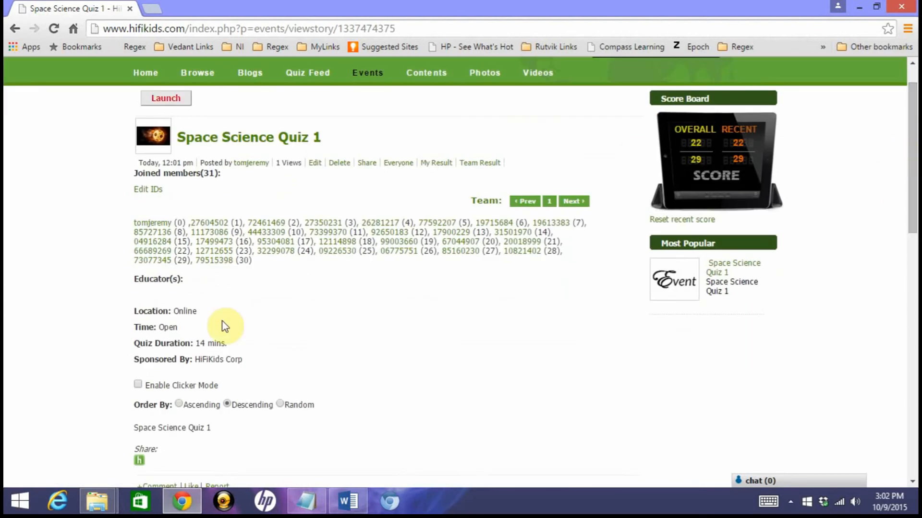
{"action": "left_click", "coordinate": [178, 405]}
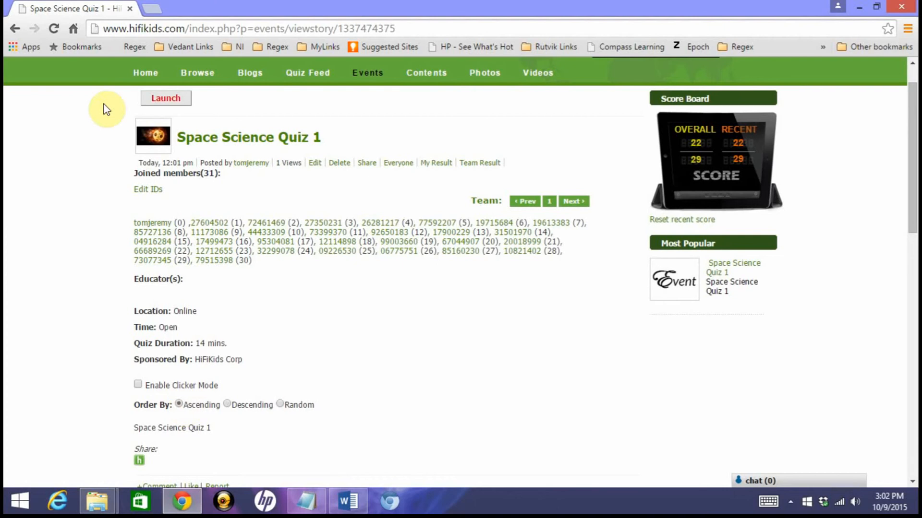
{"action": "left_click", "coordinate": [166, 97]}
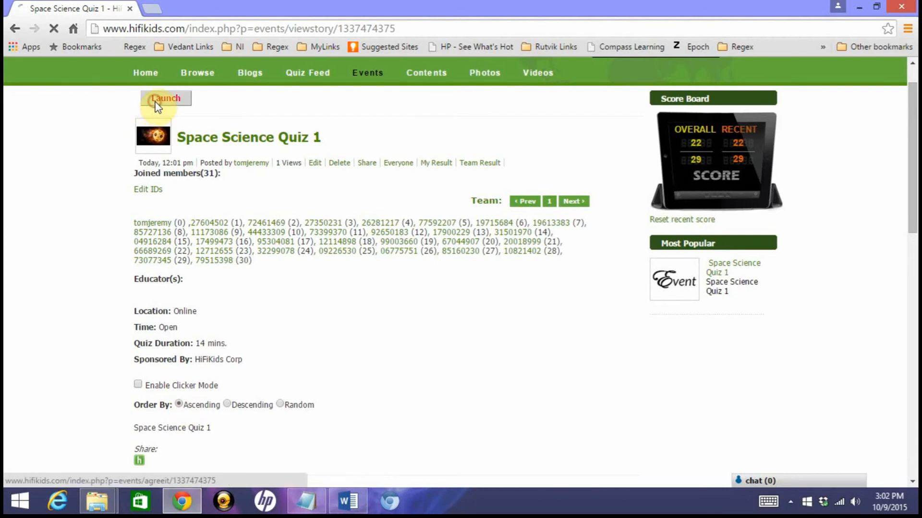
Agree to the quiz event terms and conditions and proceed to the first question
{"action": "left_click", "coordinate": [165, 98]}
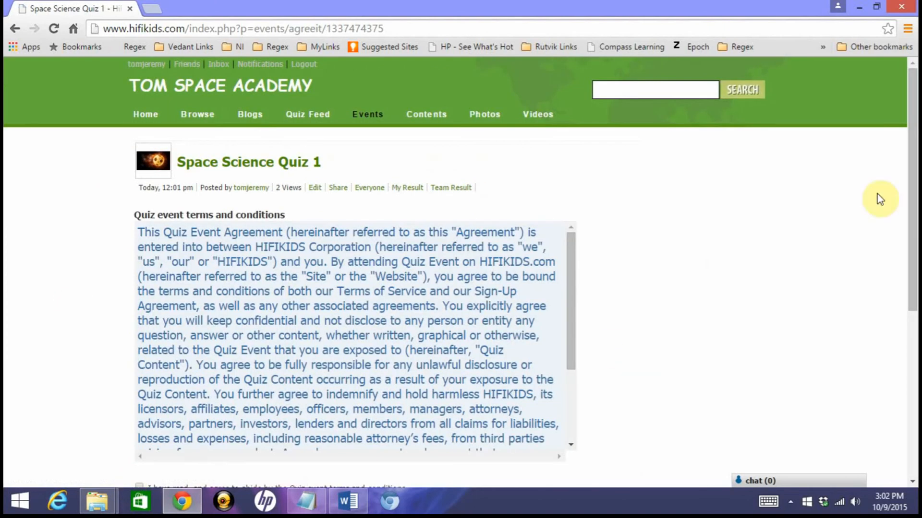
{"action": "scroll", "scroll_direction": "down", "scroll_amount": 3}
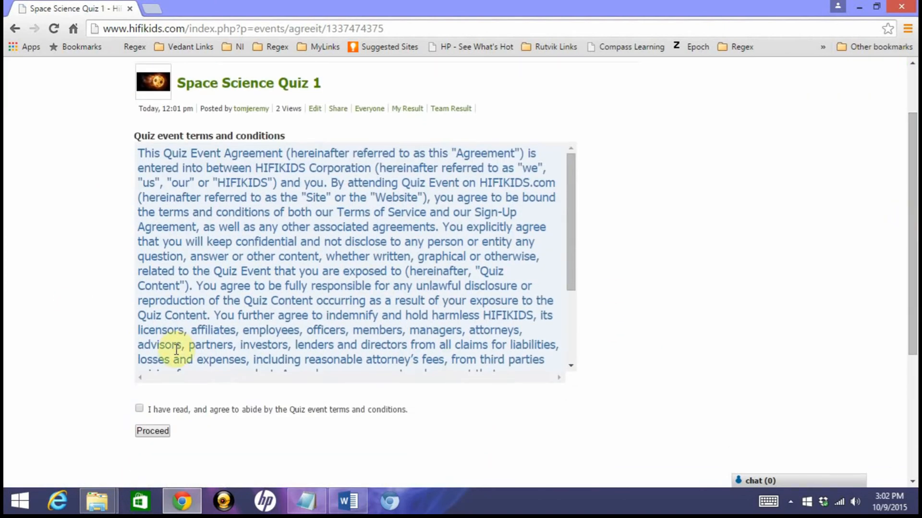
{"action": "left_click", "coordinate": [139, 410]}
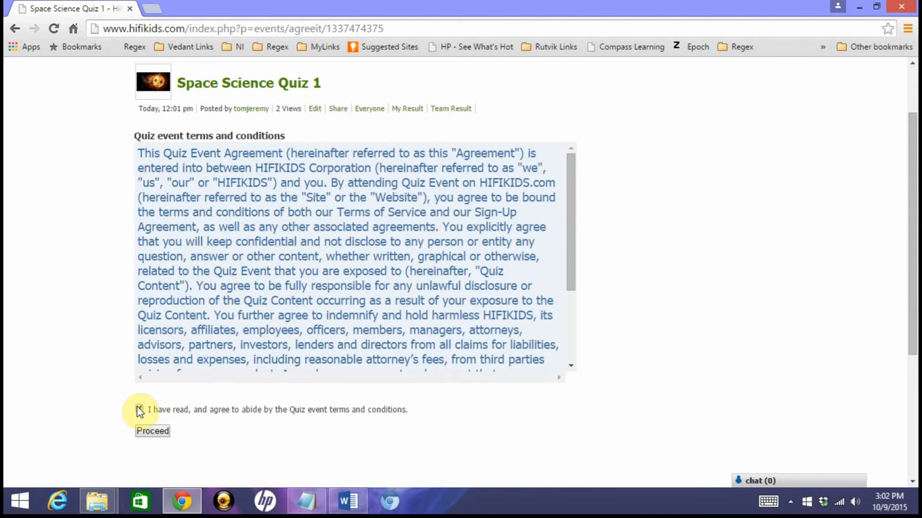
{"action": "left_click", "coordinate": [152, 432]}
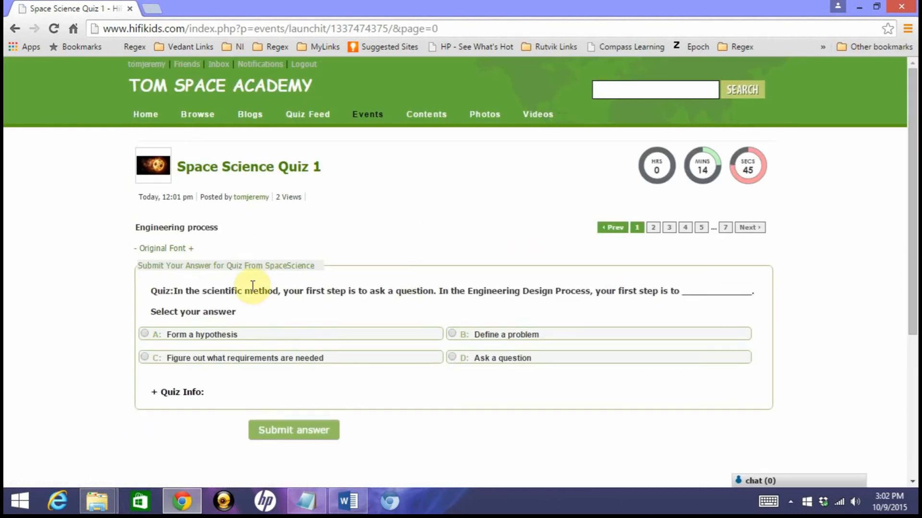
{"action": "mouse_move", "coordinate": [381, 328]}
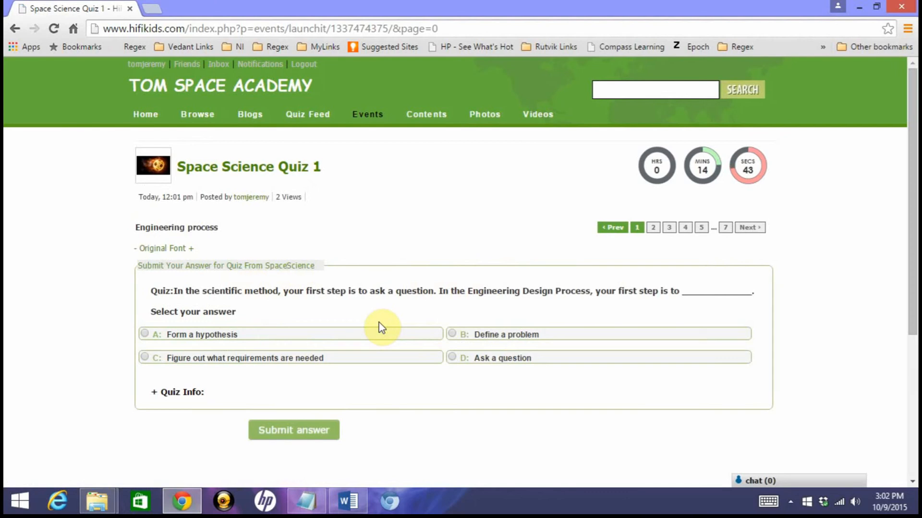
Submit 'Define a problem' as the answer to the engineering question
{"action": "left_click", "coordinate": [452, 334]}
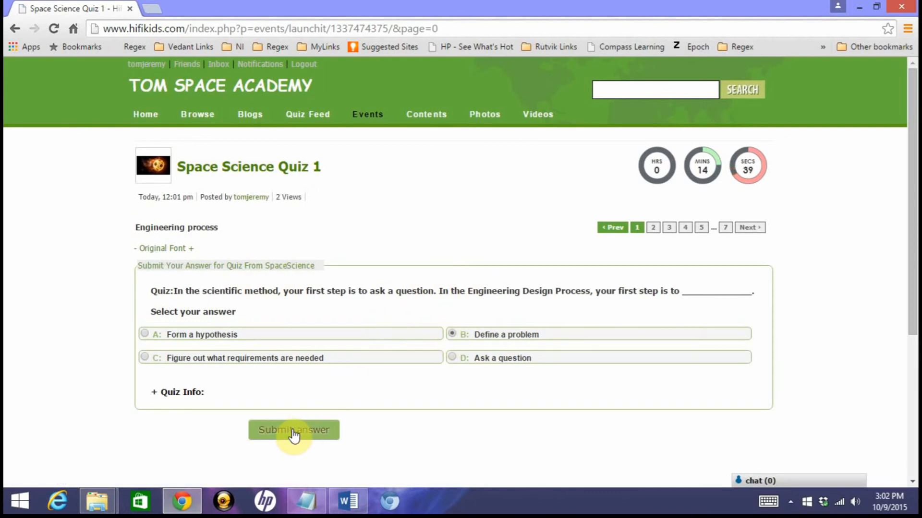
{"action": "left_click", "coordinate": [293, 430]}
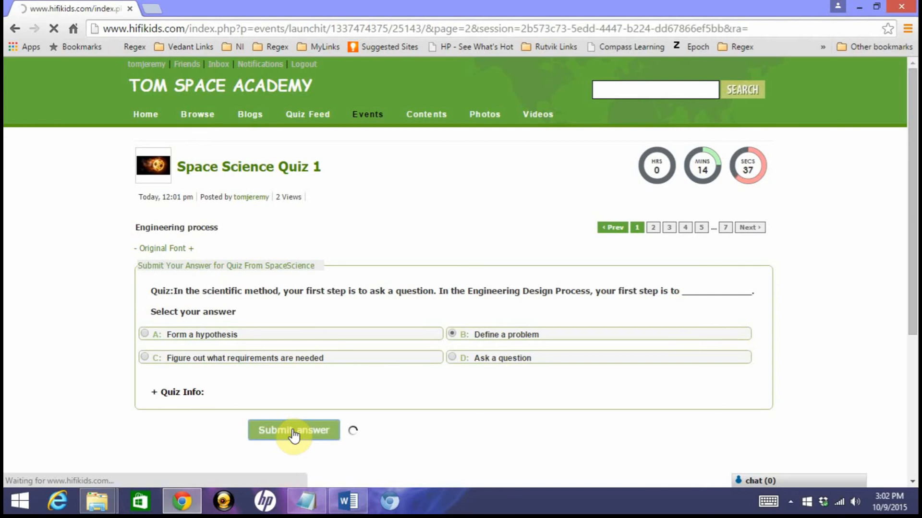
{"action": "left_click", "coordinate": [294, 429]}
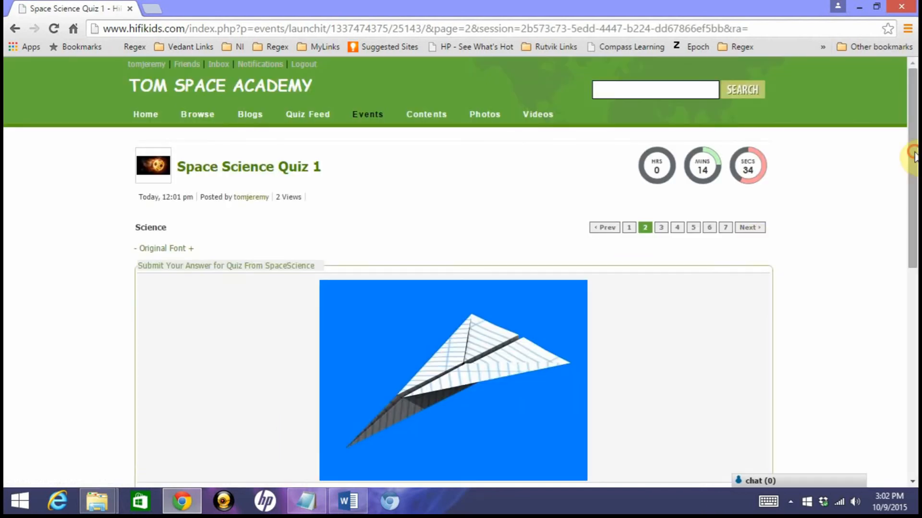
Answer the paper airplane question with option B, discussing improvements with teammates, and submit
{"action": "scroll", "scroll_direction": "down", "scroll_amount": 3}
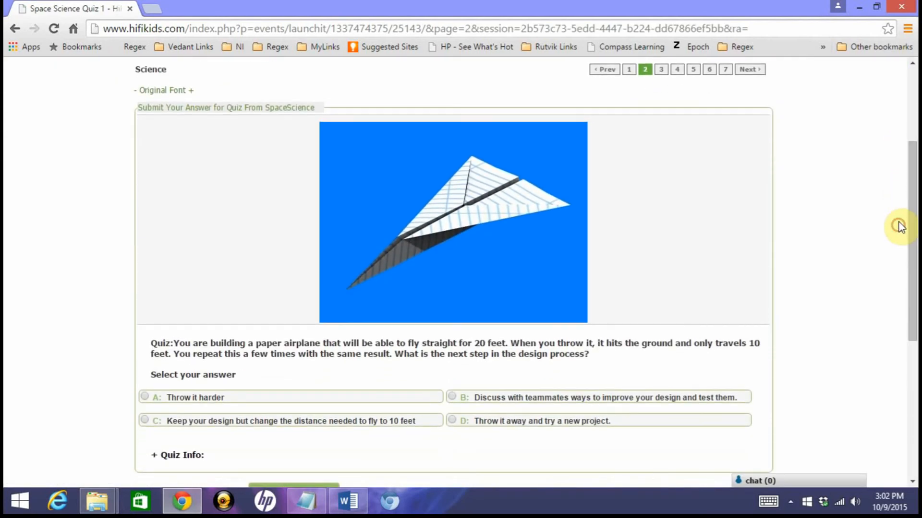
{"action": "left_click", "coordinate": [451, 397]}
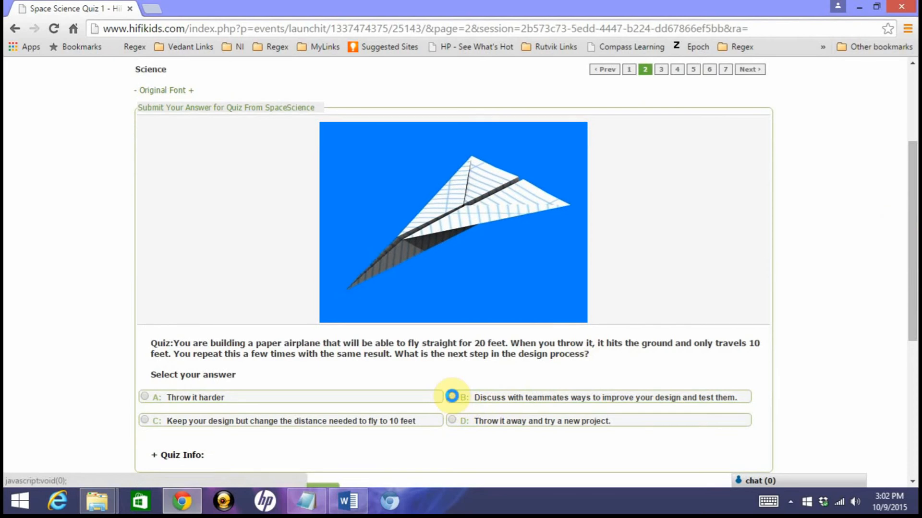
{"action": "scroll", "scroll_direction": "down", "scroll_amount": 3}
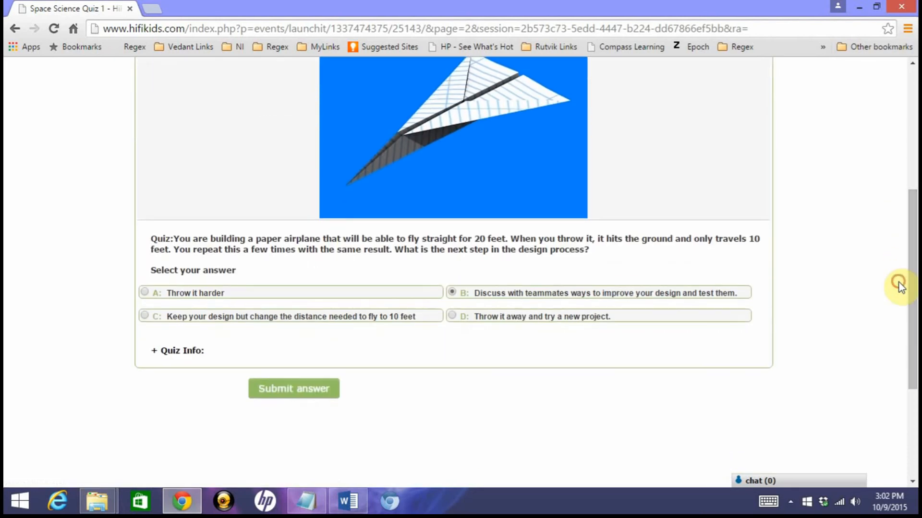
{"action": "left_click", "coordinate": [293, 388]}
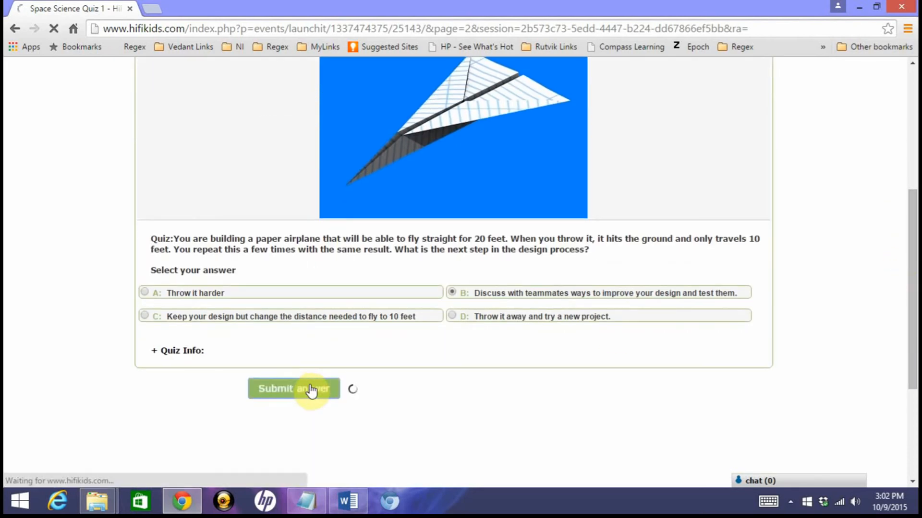
Choose option C (Z) for the Venn diagram hen question and submit it
{"action": "left_click", "coordinate": [293, 389]}
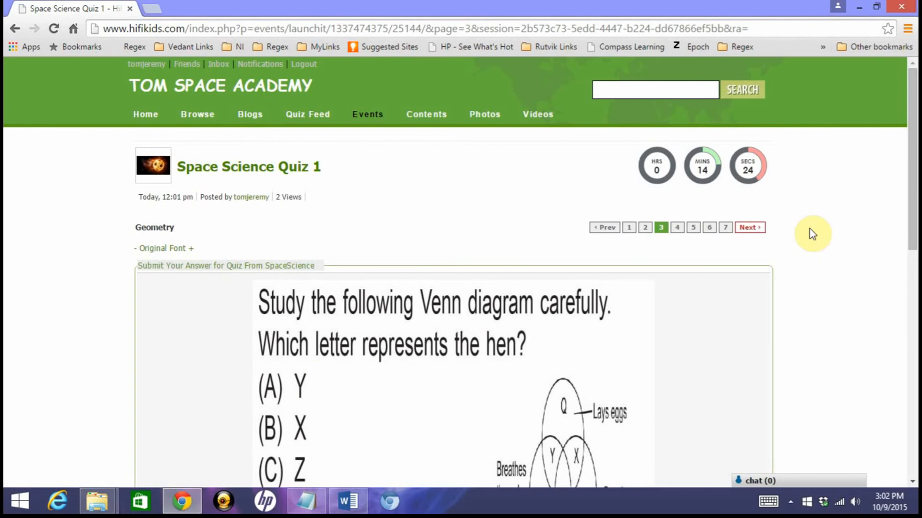
{"action": "scroll", "scroll_direction": "down", "scroll_amount": 3}
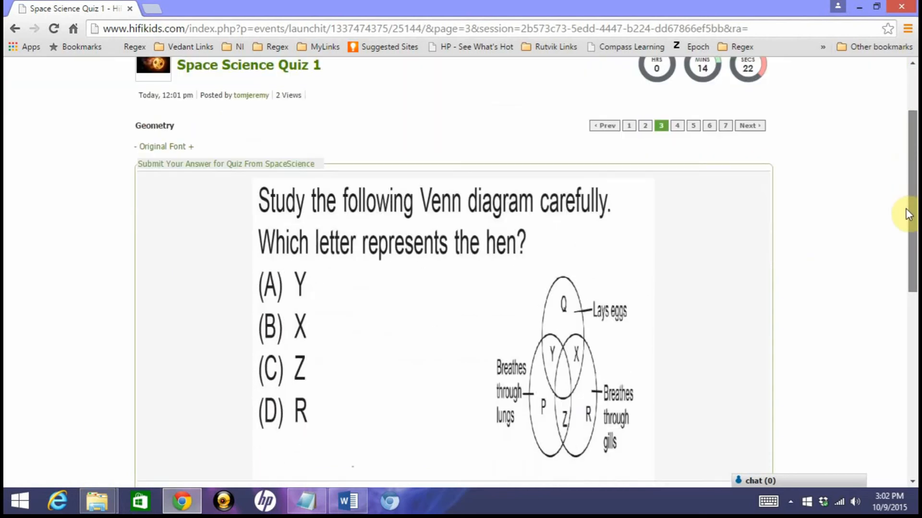
{"action": "scroll", "scroll_direction": "down", "scroll_amount": 3}
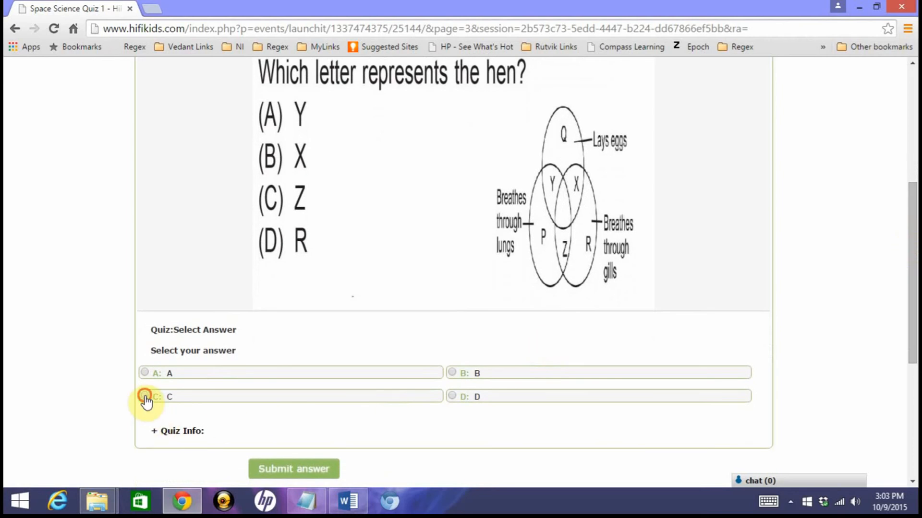
{"action": "left_click", "coordinate": [144, 396]}
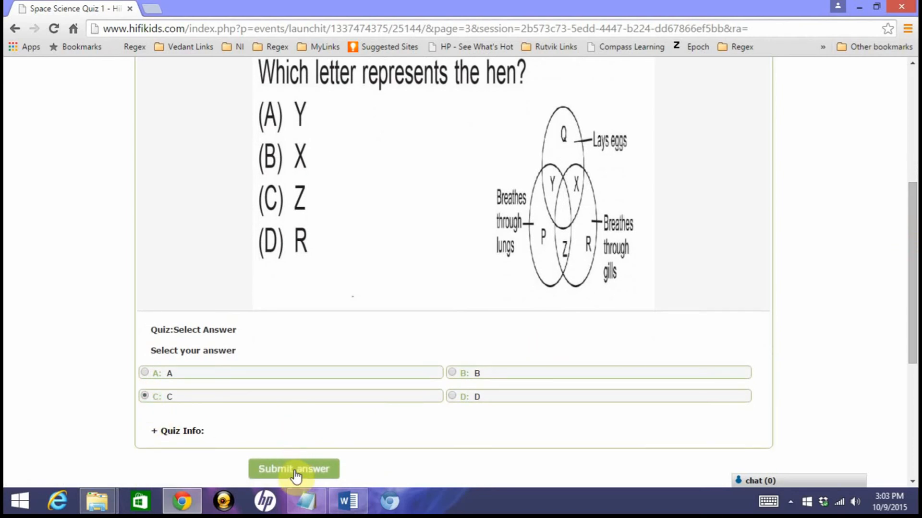
{"action": "left_click", "coordinate": [293, 469]}
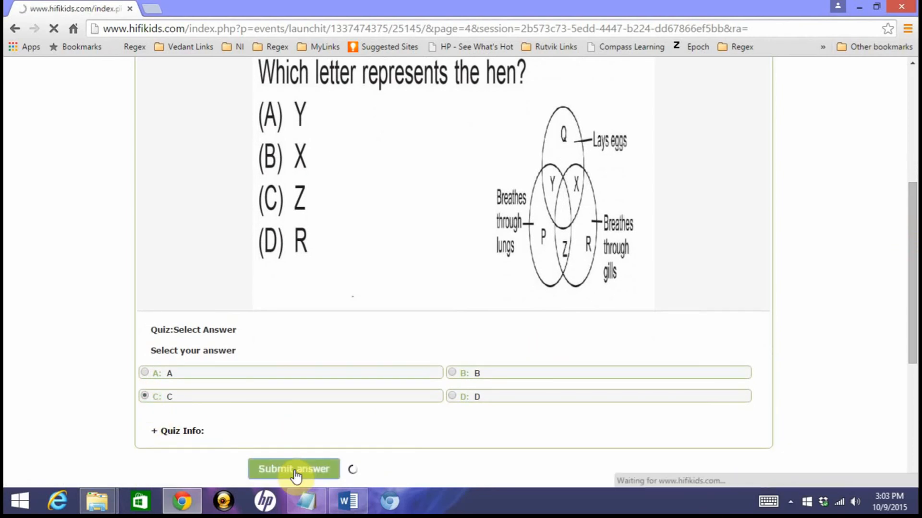
Pick option B for question 4, the logical math symbols item, and submit it
{"action": "left_click", "coordinate": [293, 468]}
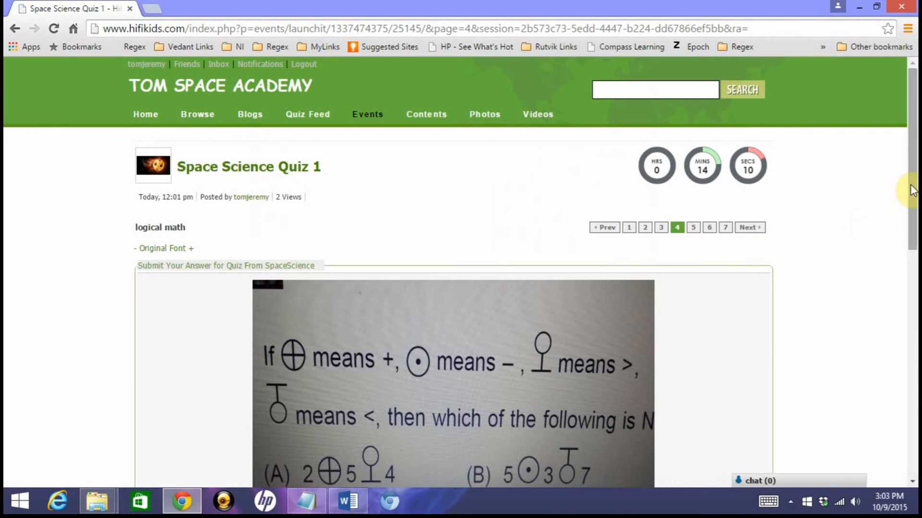
{"action": "scroll", "scroll_direction": "down", "scroll_amount": 3}
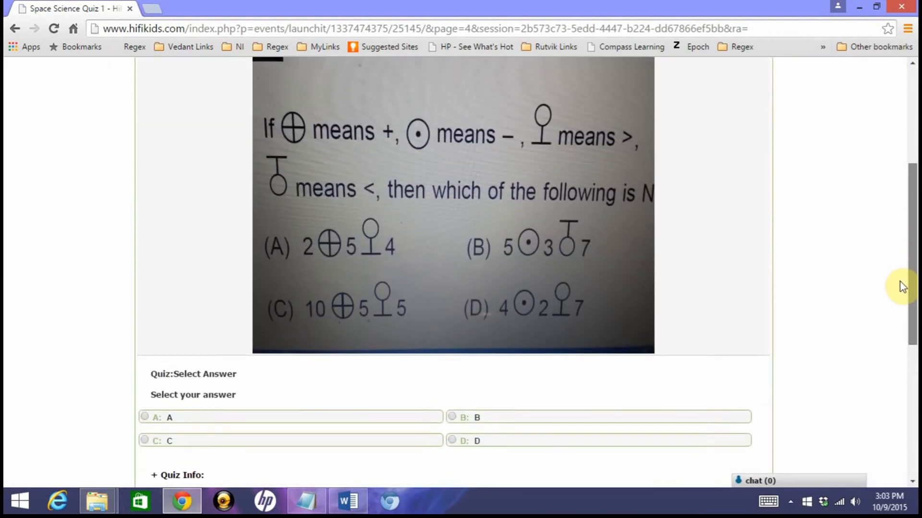
{"action": "scroll", "scroll_direction": "down", "scroll_amount": 3}
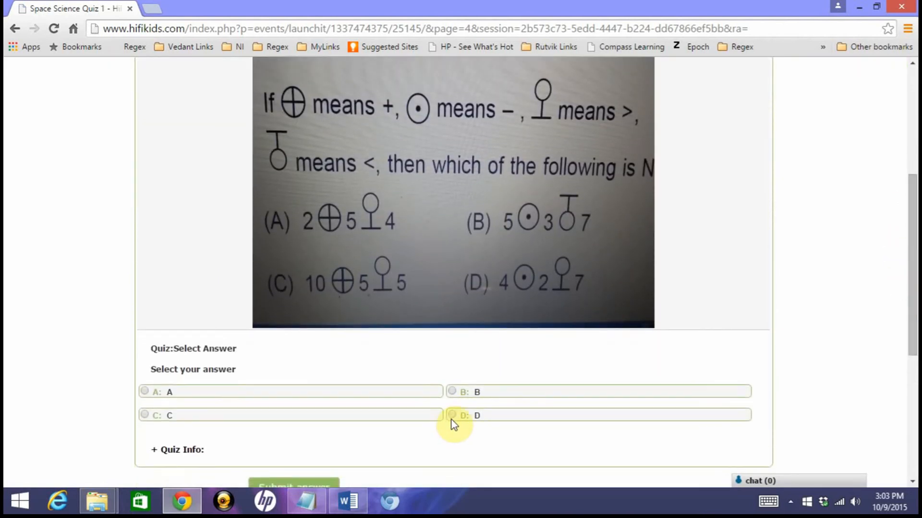
{"action": "left_click", "coordinate": [452, 392]}
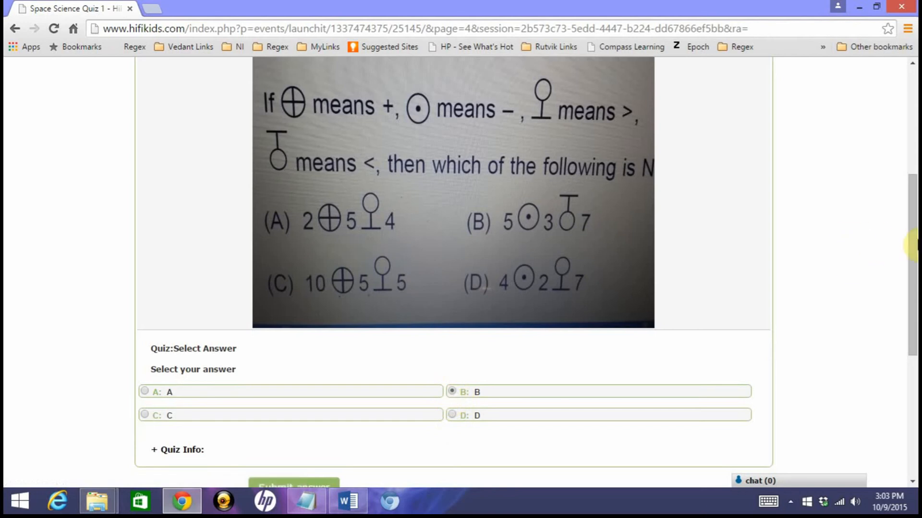
{"action": "scroll", "scroll_direction": "down", "scroll_amount": 3}
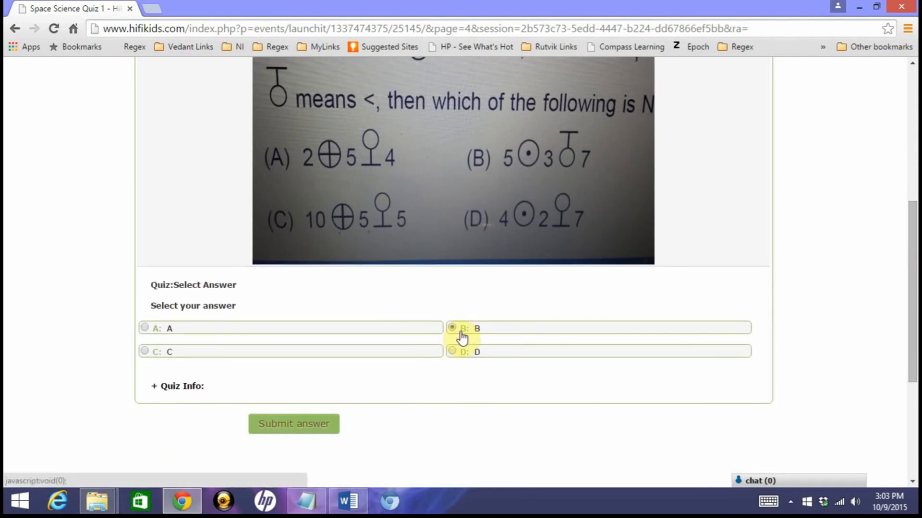
{"action": "mouse_move", "coordinate": [273, 424]}
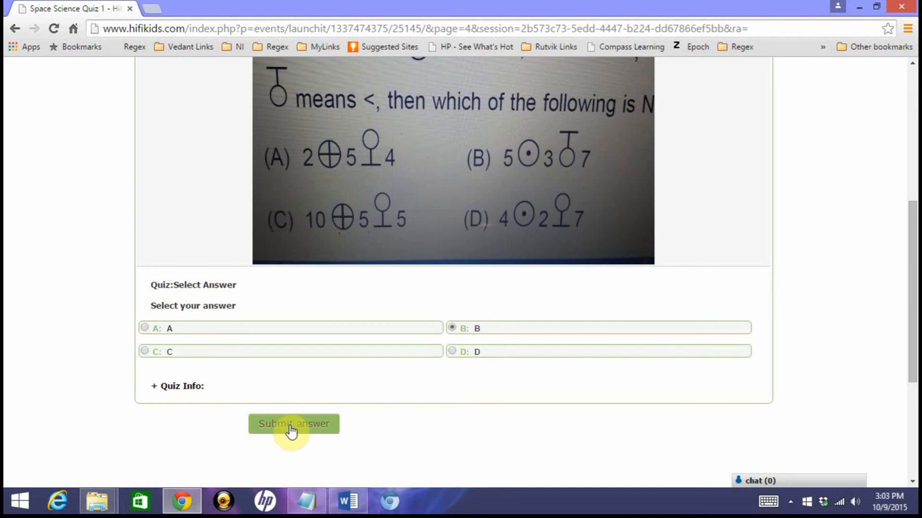
{"action": "scroll", "scroll_direction": "up", "scroll_amount": 3}
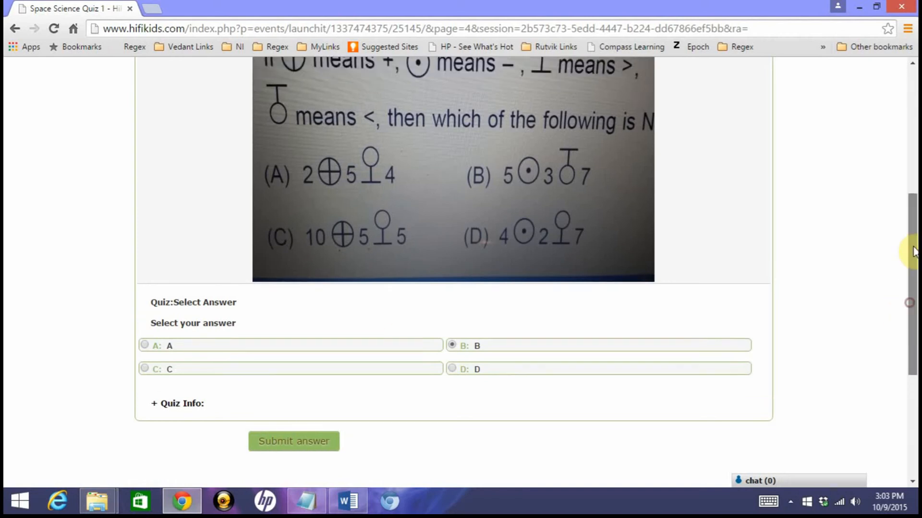
{"action": "scroll", "scroll_direction": "up", "scroll_amount": 3}
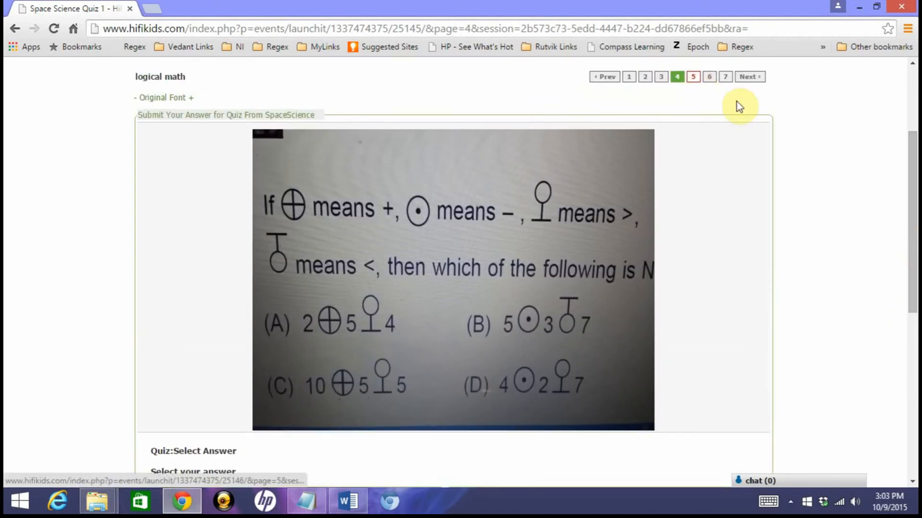
{"action": "scroll", "scroll_direction": "down", "scroll_amount": 3}
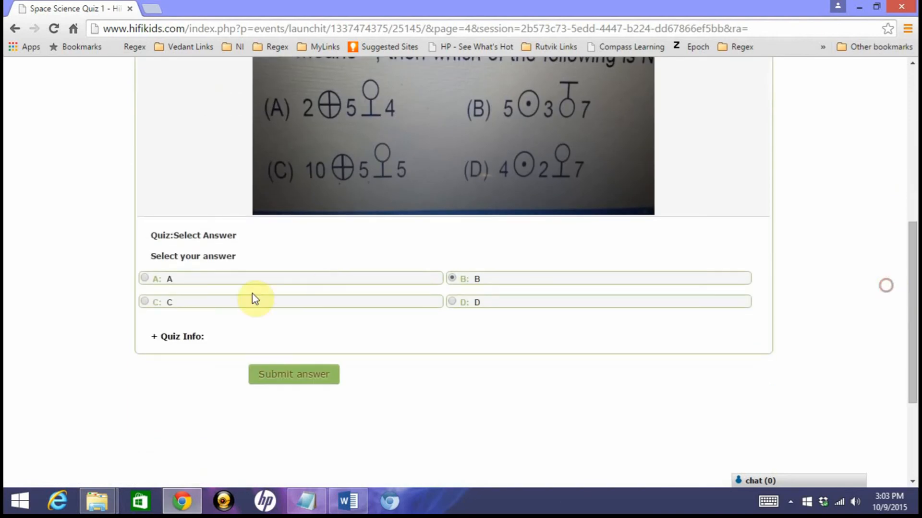
{"action": "left_click", "coordinate": [294, 375]}
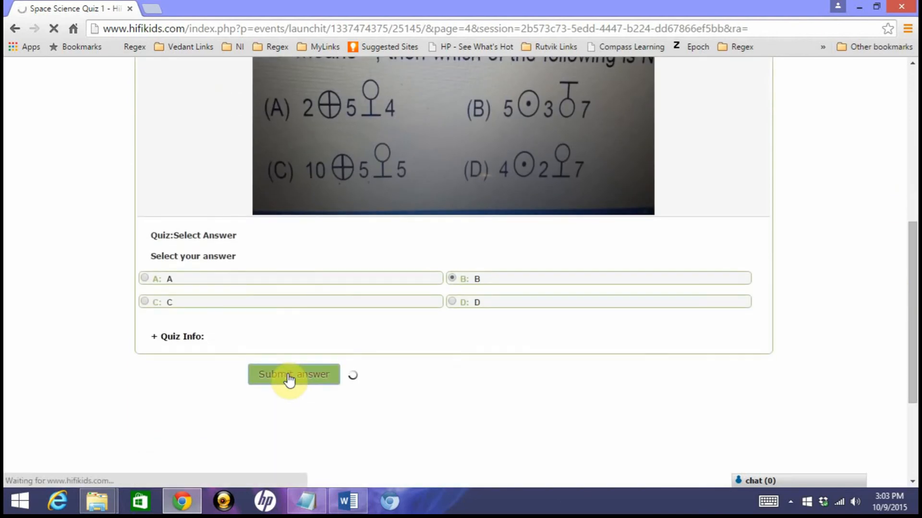
Answer question 5 with the keyboard image (B) as the input device and submit
{"action": "left_click", "coordinate": [293, 374]}
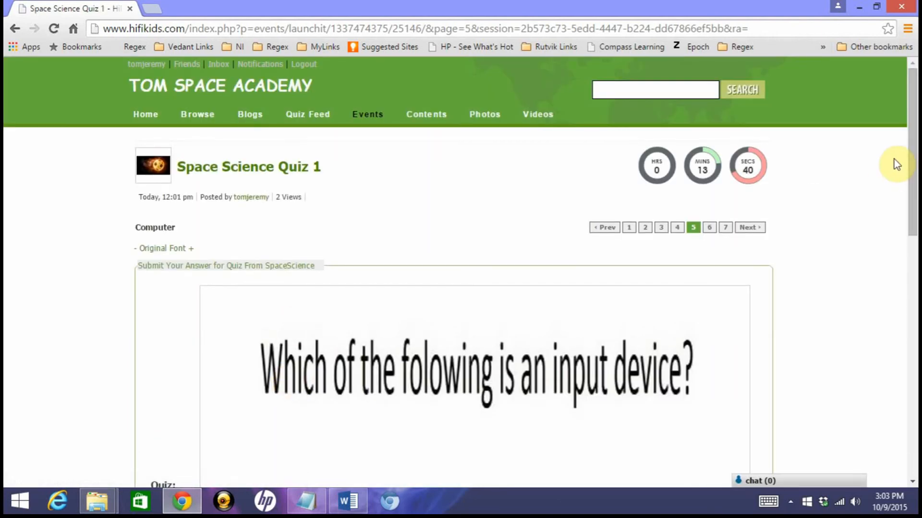
{"action": "scroll", "scroll_direction": "down", "scroll_amount": 3}
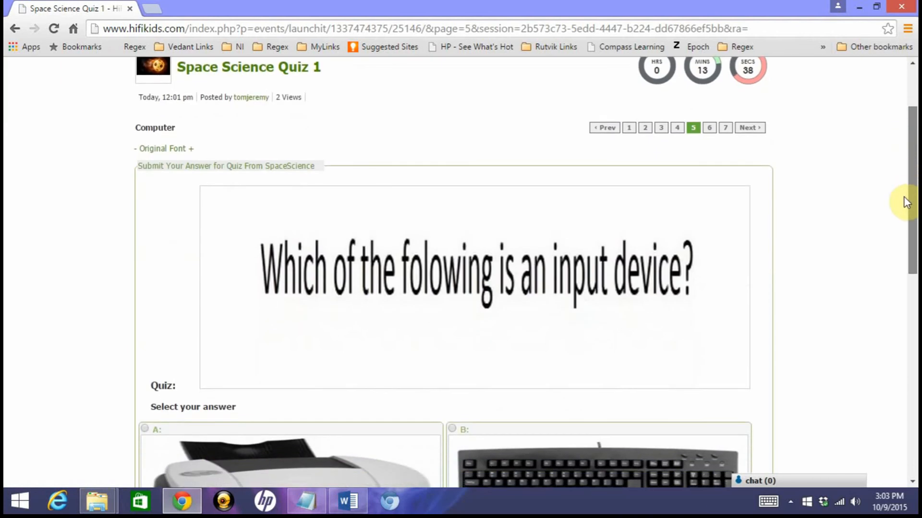
{"action": "scroll", "scroll_direction": "down", "scroll_amount": 3}
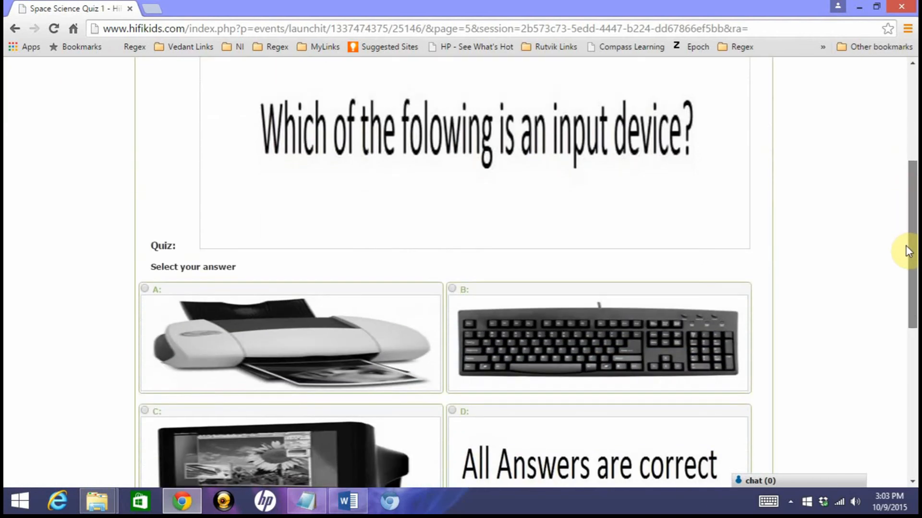
{"action": "scroll", "scroll_direction": "down", "scroll_amount": 3}
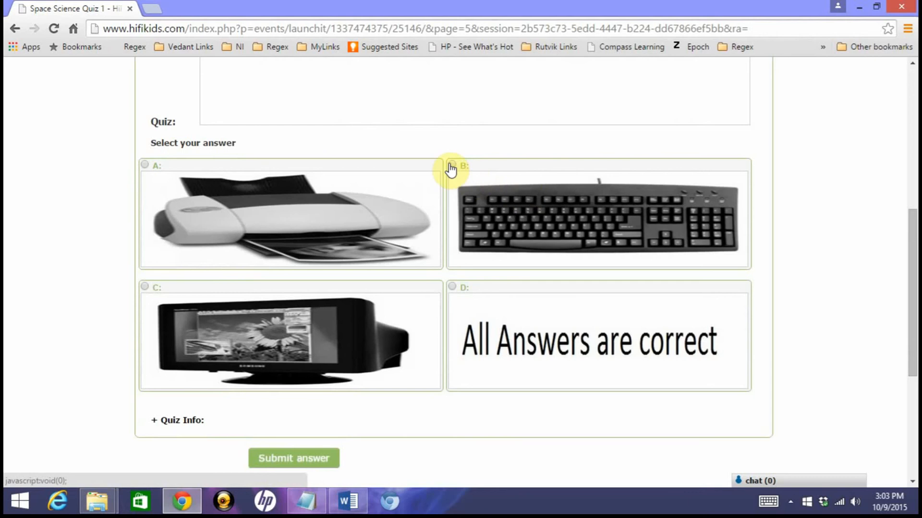
{"action": "left_click", "coordinate": [451, 164]}
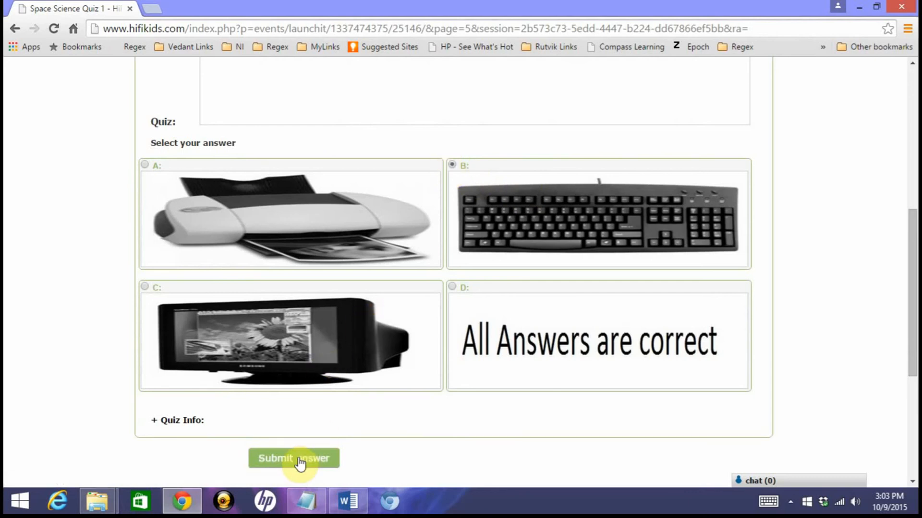
{"action": "left_click", "coordinate": [293, 459]}
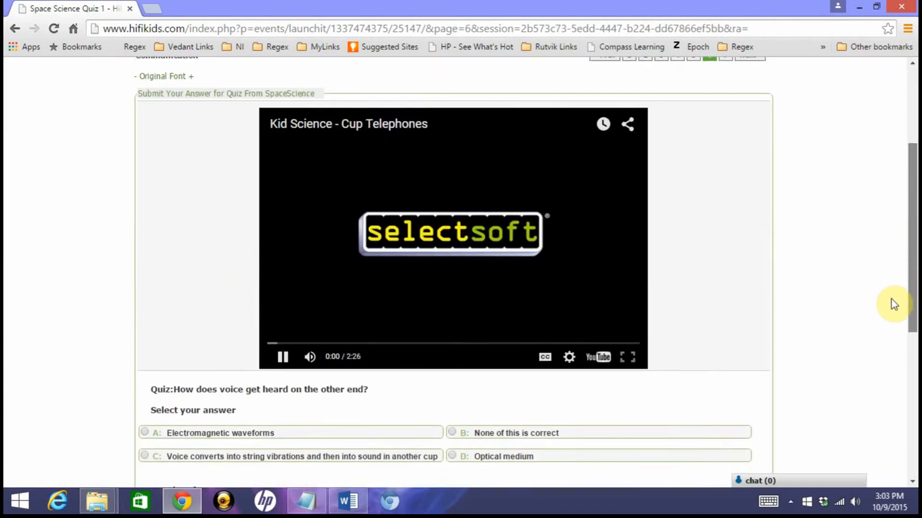
Answer question 6 with string vibrations (C) for the cup telephone and submit
{"action": "scroll", "scroll_direction": "down", "scroll_amount": 3}
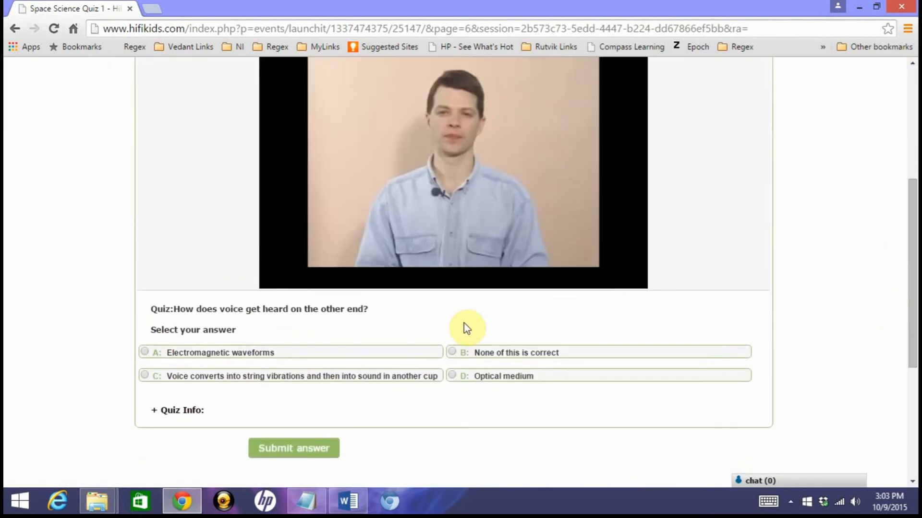
{"action": "left_click", "coordinate": [145, 376]}
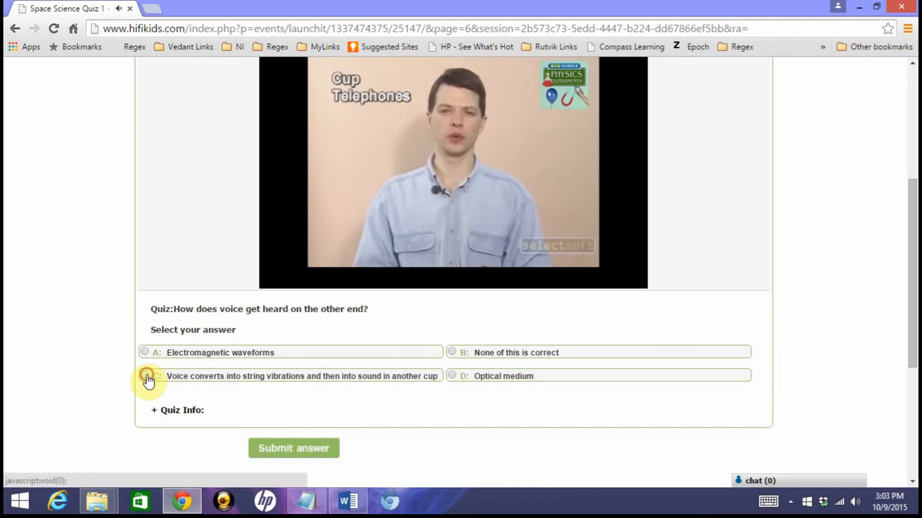
{"action": "left_click", "coordinate": [144, 377]}
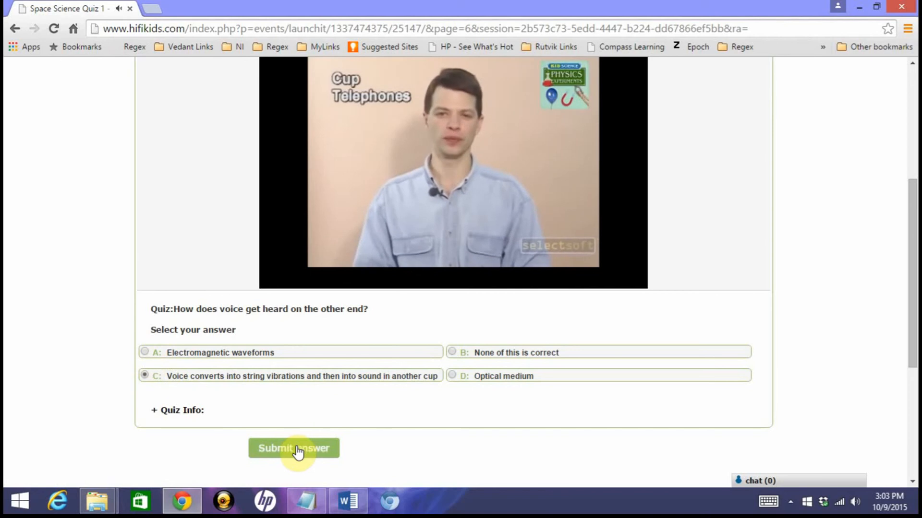
{"action": "left_click", "coordinate": [294, 448]}
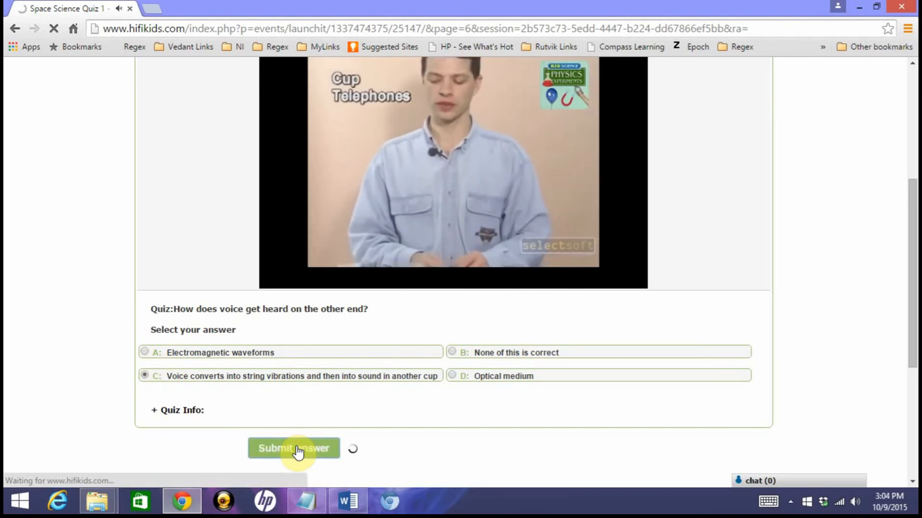
{"action": "left_click", "coordinate": [293, 448]}
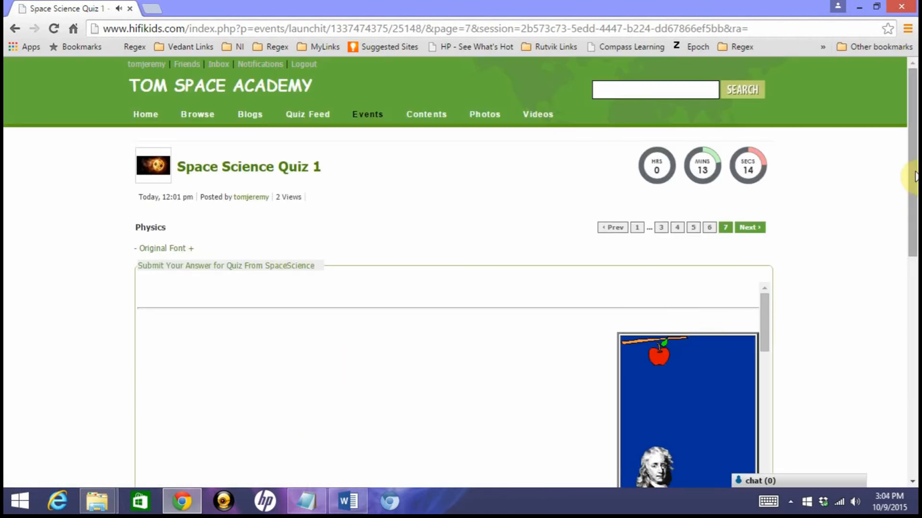
Choose D, 'Yes if it is thrown with really high force', for question 7 and submit
{"action": "scroll", "scroll_direction": "down", "scroll_amount": 3}
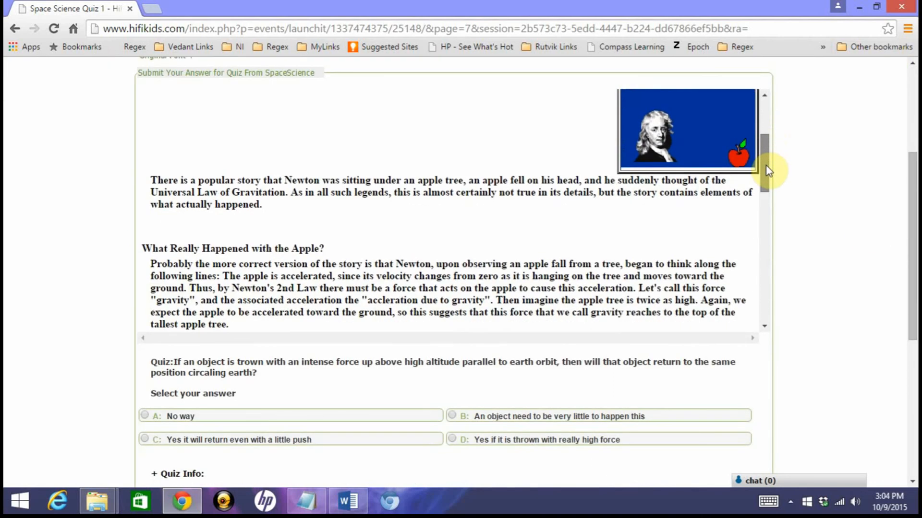
{"action": "scroll", "scroll_direction": "down", "scroll_amount": 3}
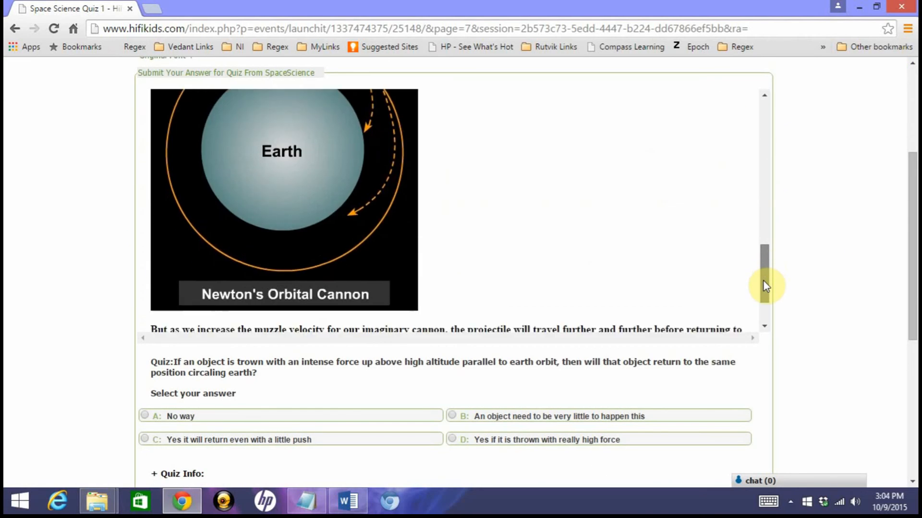
{"action": "scroll", "scroll_direction": "down", "scroll_amount": 3}
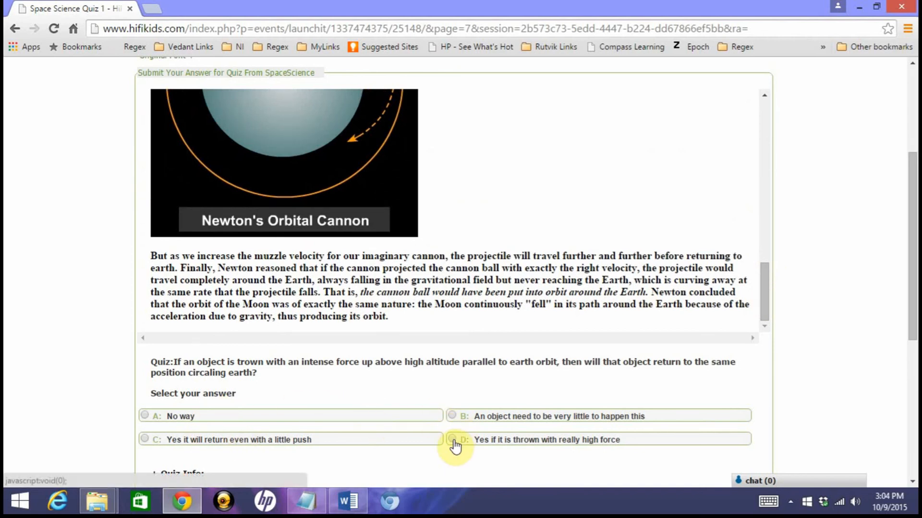
{"action": "left_click", "coordinate": [452, 440]}
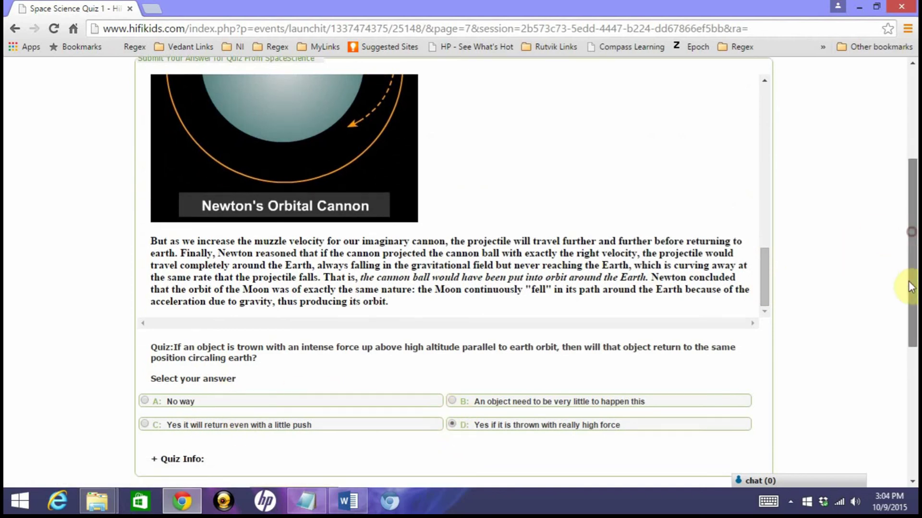
{"action": "left_click", "coordinate": [294, 397]}
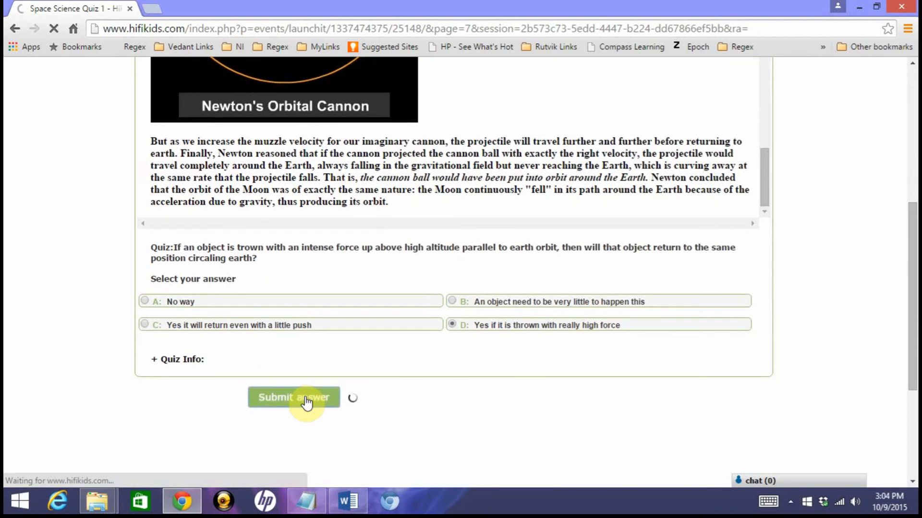
{"action": "left_click", "coordinate": [293, 398]}
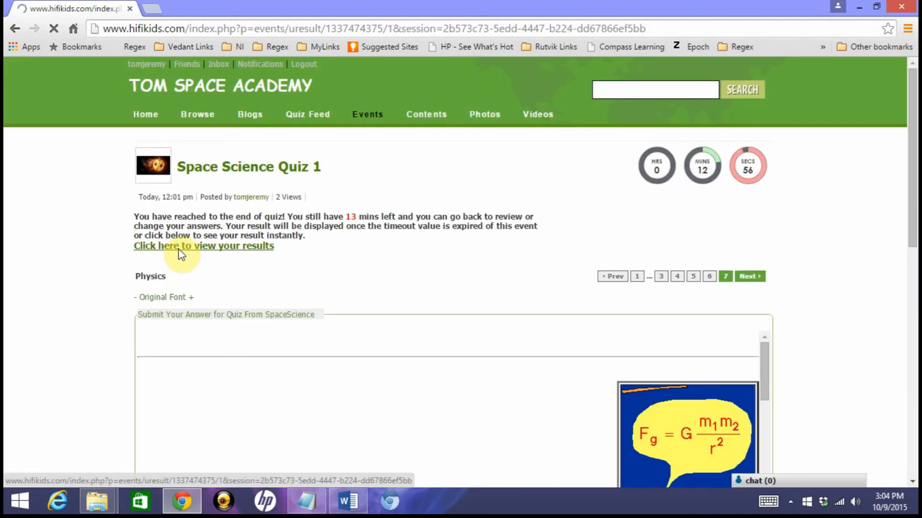
View results (5 of 7 correct, 71.43% pie chart), then open 'Analyze your result'
{"action": "left_click", "coordinate": [203, 246]}
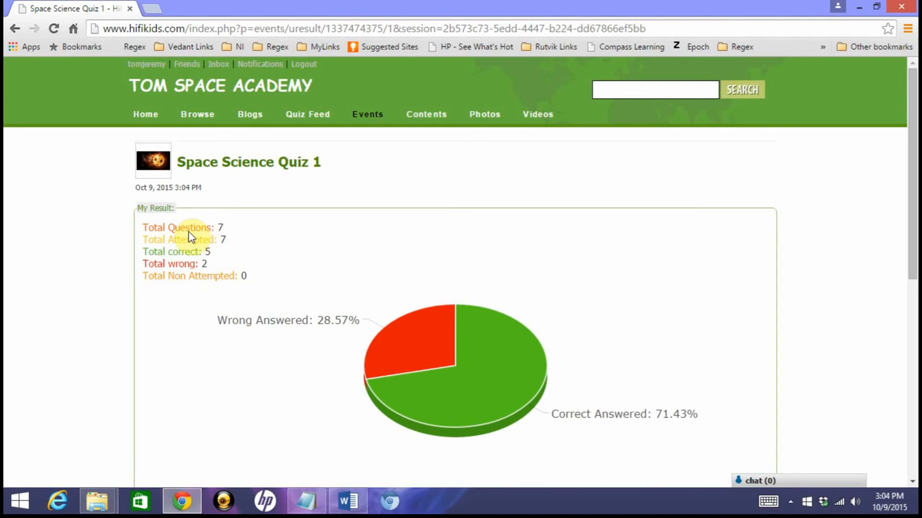
{"action": "mouse_move", "coordinate": [225, 245]}
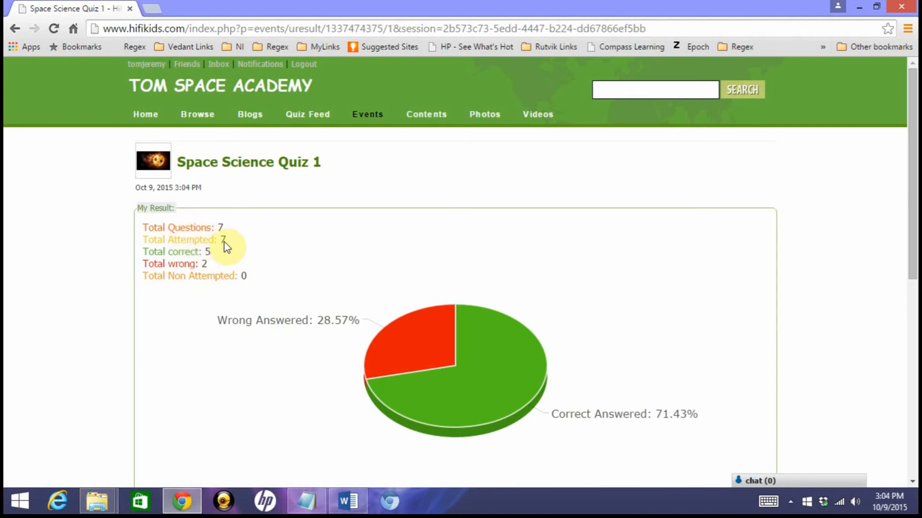
{"action": "mouse_move", "coordinate": [913, 182]}
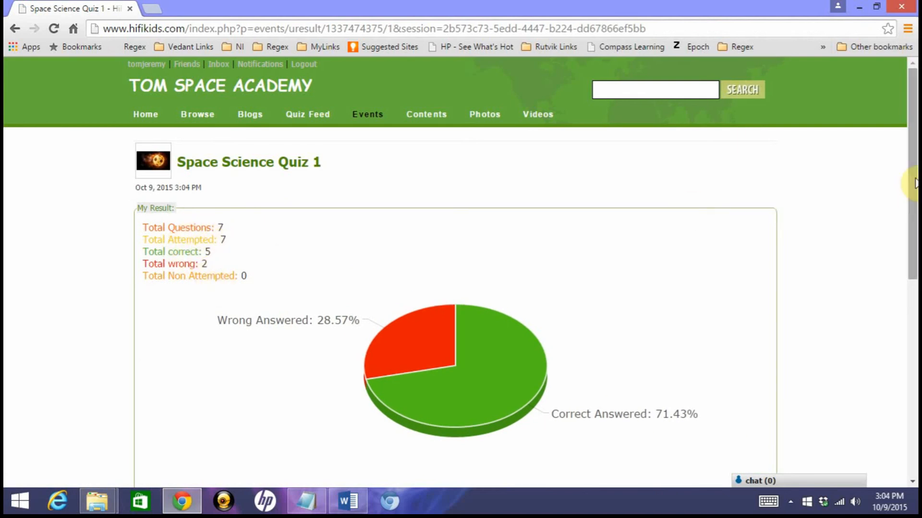
{"action": "scroll", "scroll_direction": "down", "scroll_amount": 3}
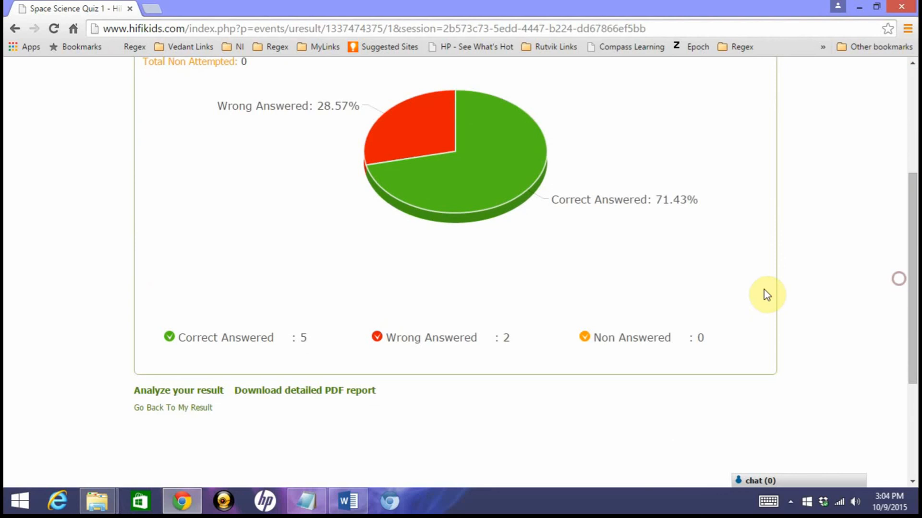
{"action": "left_click", "coordinate": [178, 391]}
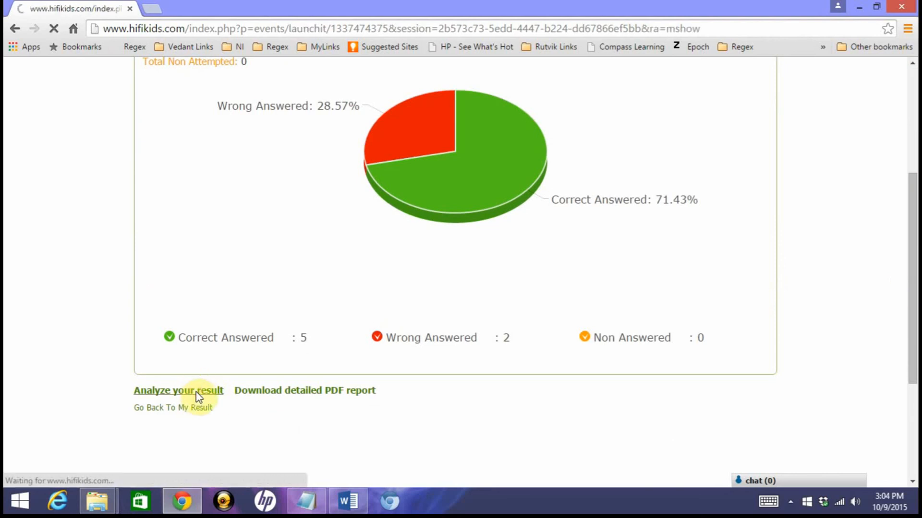
Step through the per-question analysis for questions 1 to 3
{"action": "left_click", "coordinate": [178, 390]}
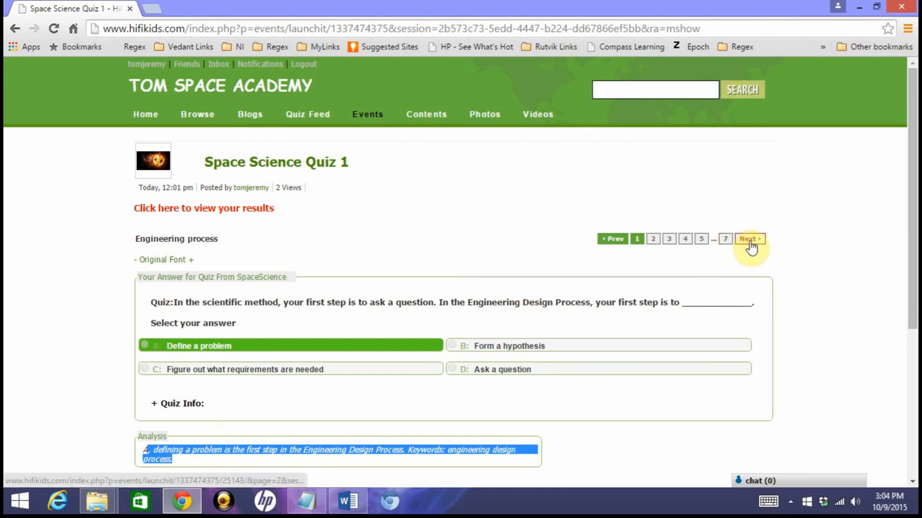
{"action": "left_click", "coordinate": [749, 239]}
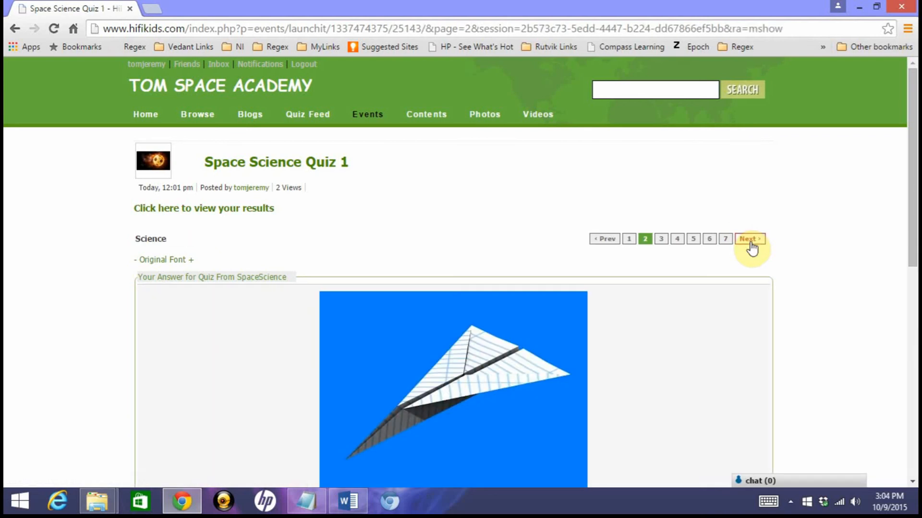
{"action": "scroll", "scroll_direction": "down", "scroll_amount": 3}
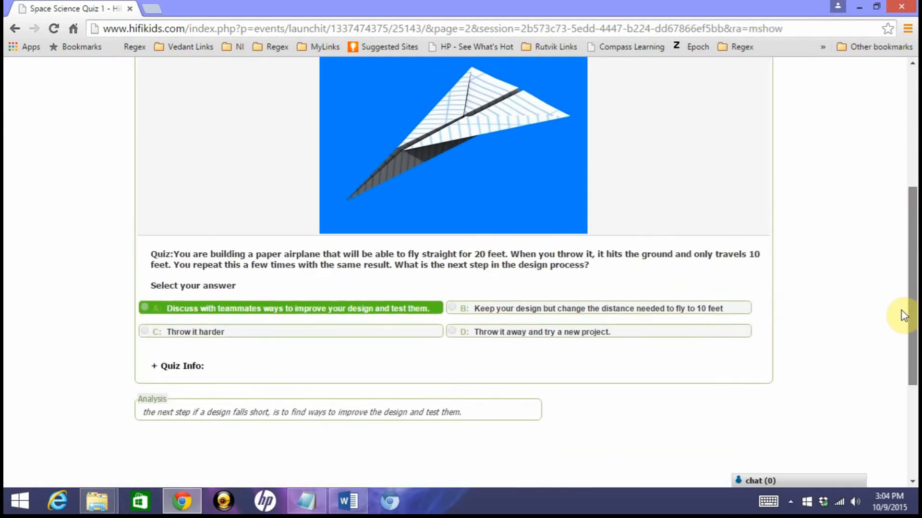
{"action": "scroll", "scroll_direction": "up", "scroll_amount": 3}
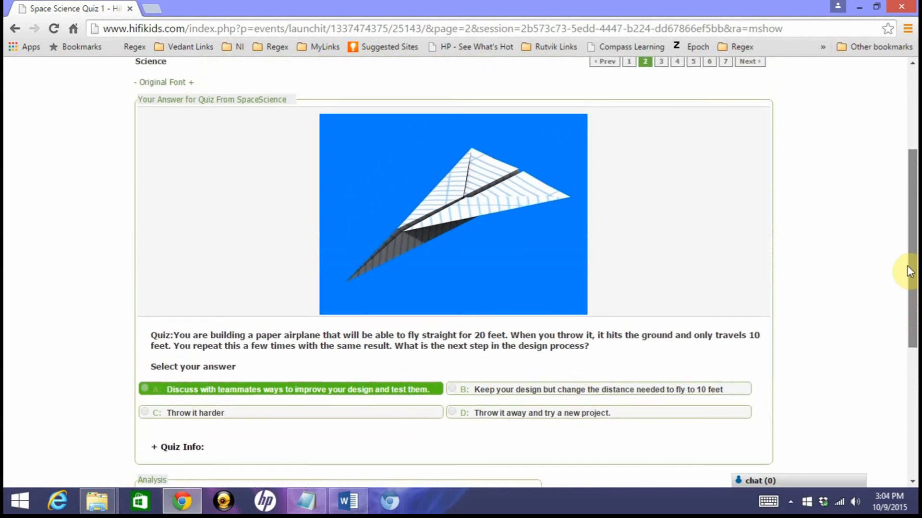
{"action": "left_click", "coordinate": [660, 91]}
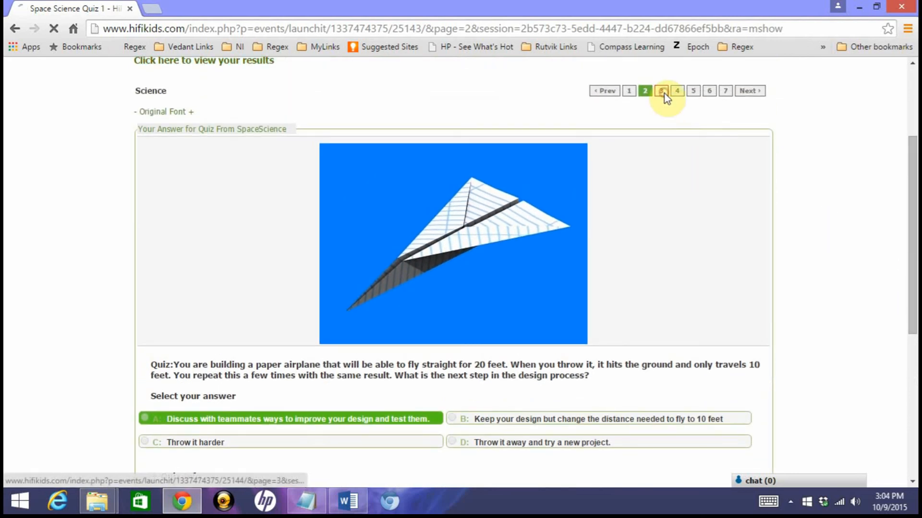
{"action": "left_click", "coordinate": [661, 91]}
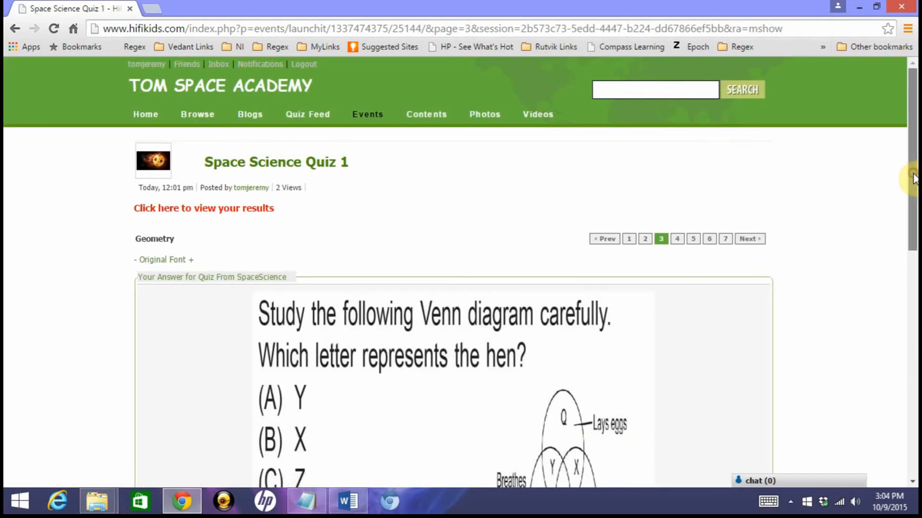
{"action": "scroll", "scroll_direction": "down", "scroll_amount": 3}
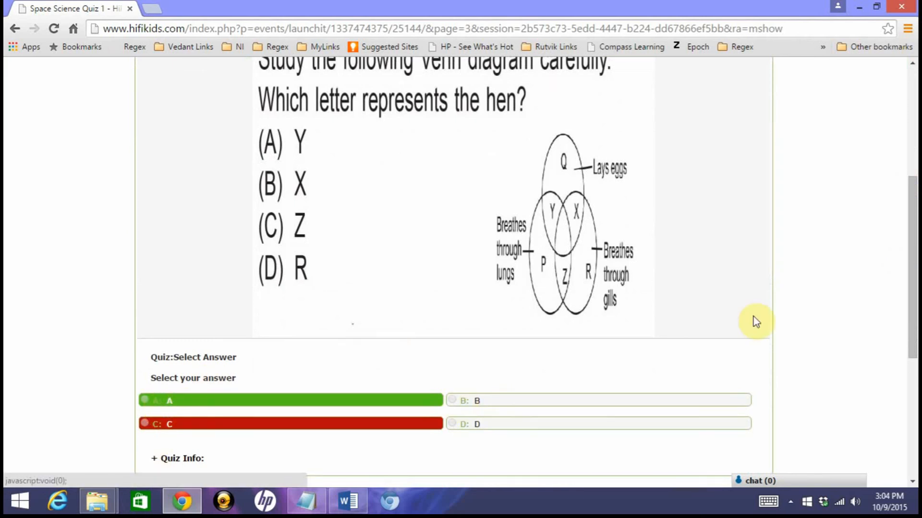
{"action": "mouse_move", "coordinate": [908, 246]}
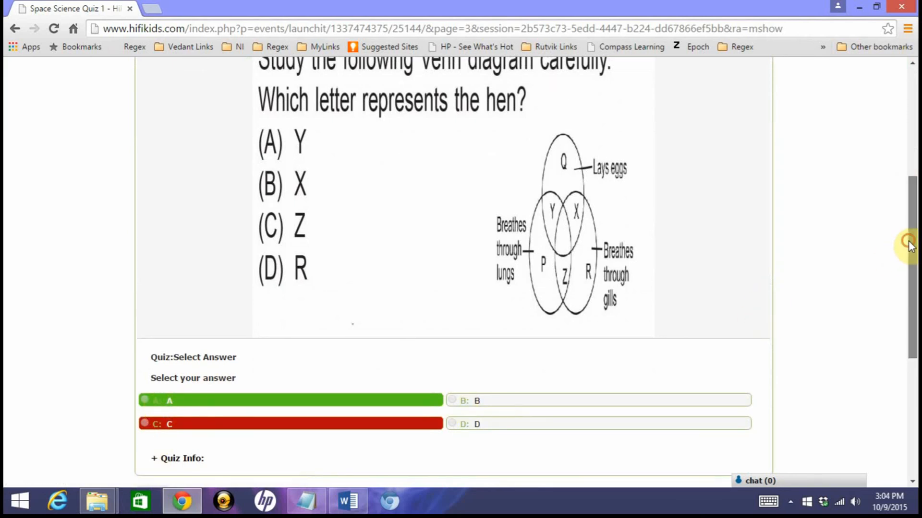
{"action": "scroll", "scroll_direction": "up", "scroll_amount": 3}
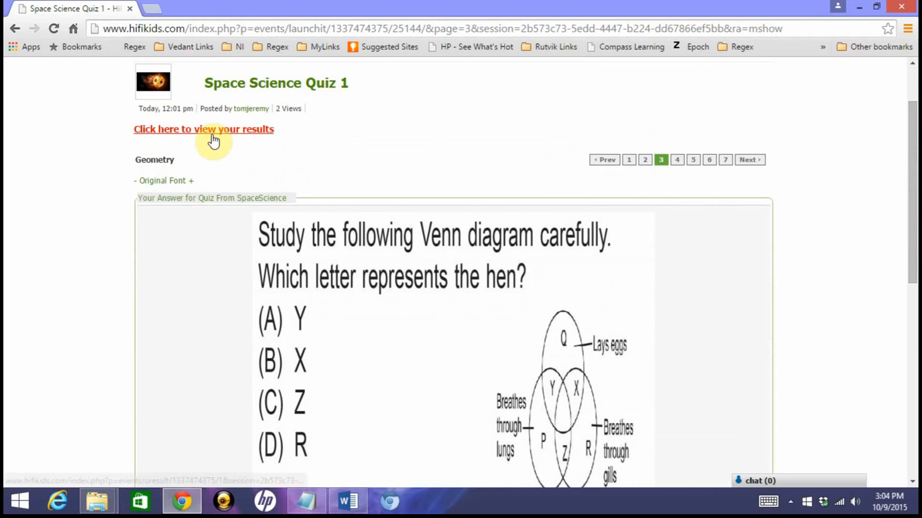
Return to the results summary and download the detailed PDF report
{"action": "left_click", "coordinate": [203, 129]}
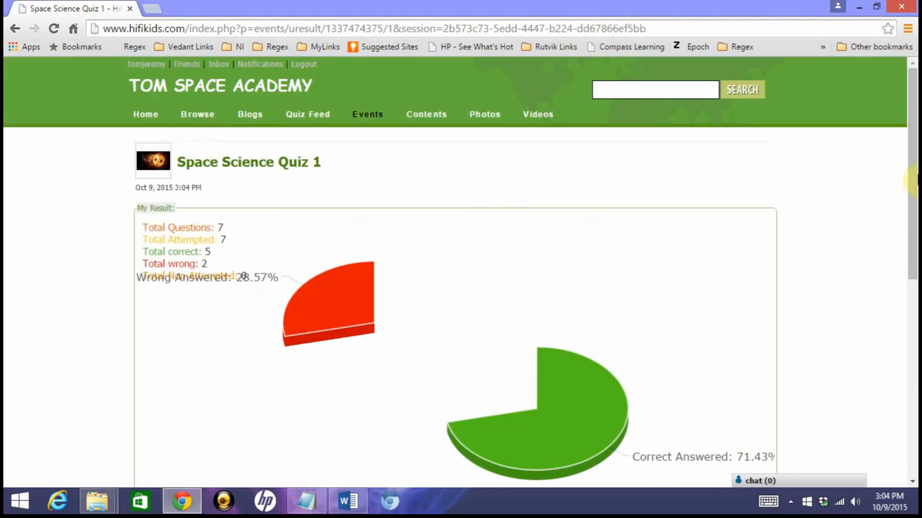
{"action": "scroll", "scroll_direction": "down", "scroll_amount": 3}
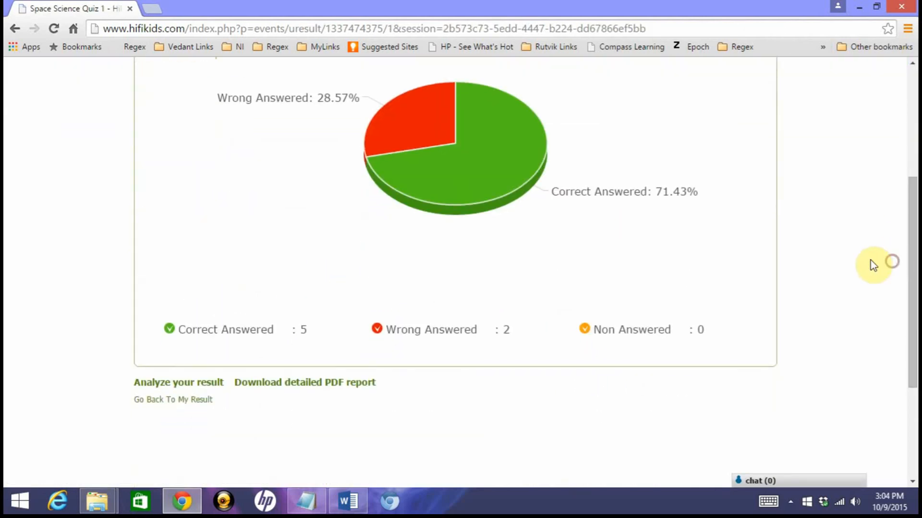
{"action": "left_click", "coordinate": [304, 382]}
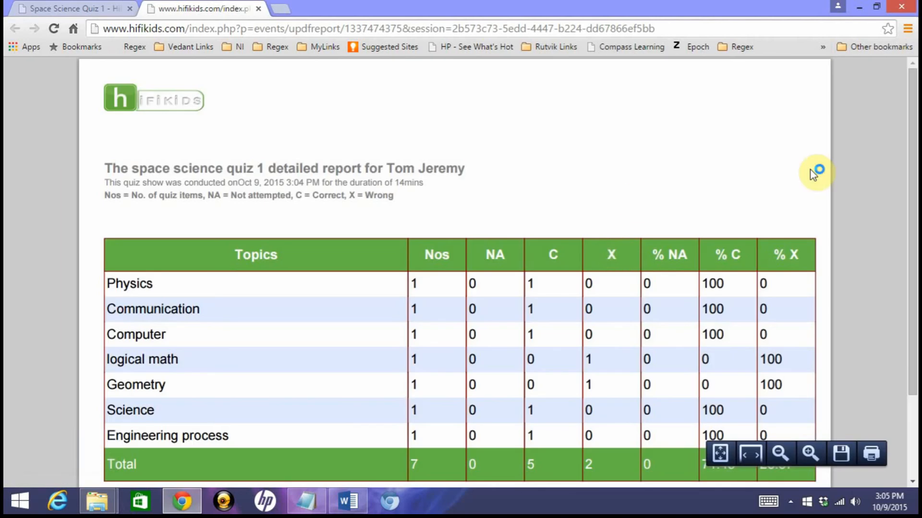
Review the PDF's topic table with logical math and Geometry wrong, then return to results
{"action": "scroll", "scroll_direction": "down", "scroll_amount": 3}
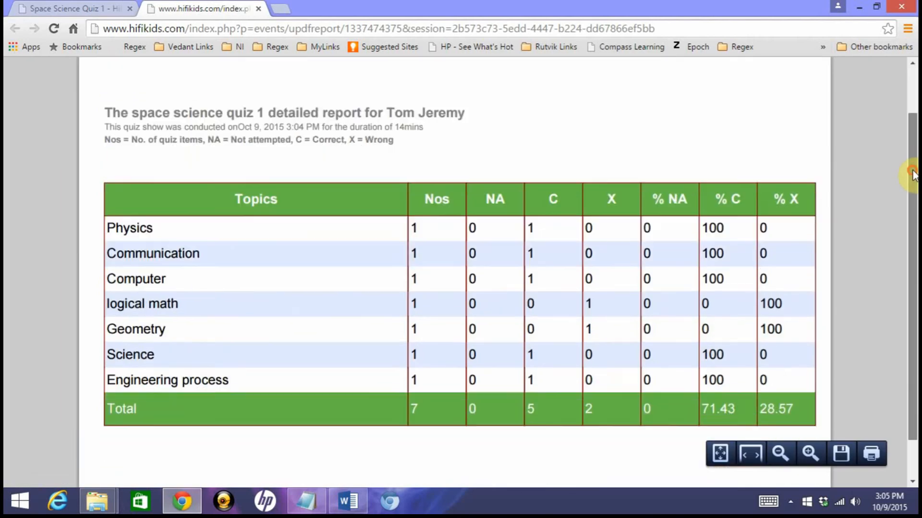
{"action": "scroll", "scroll_direction": "up", "scroll_amount": 3}
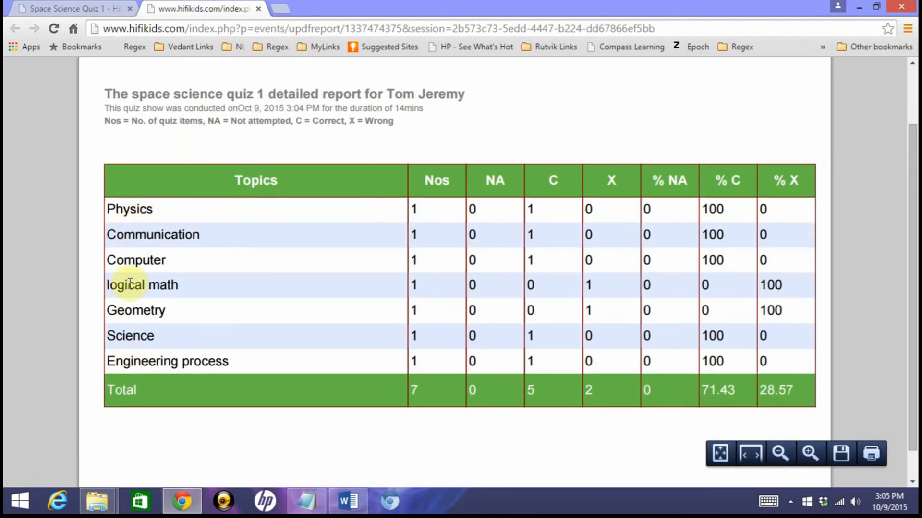
{"action": "mouse_move", "coordinate": [767, 235]}
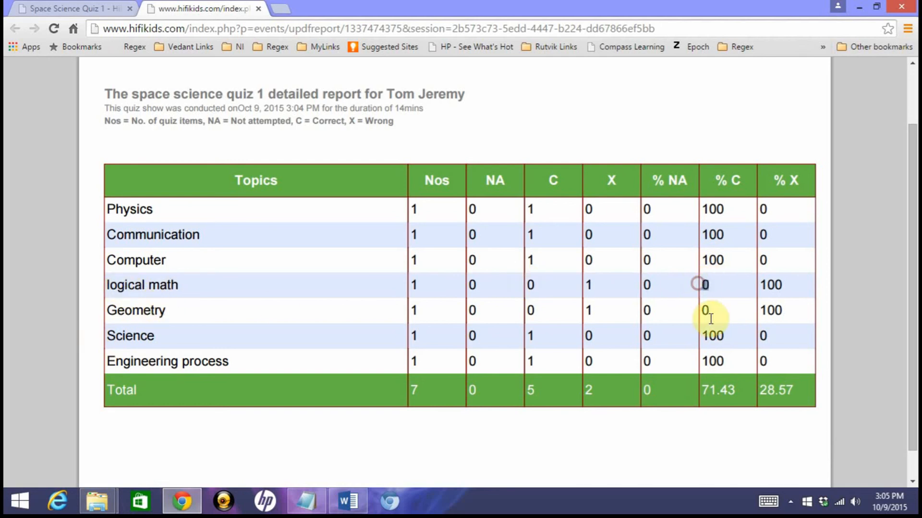
{"action": "mouse_move", "coordinate": [689, 318]}
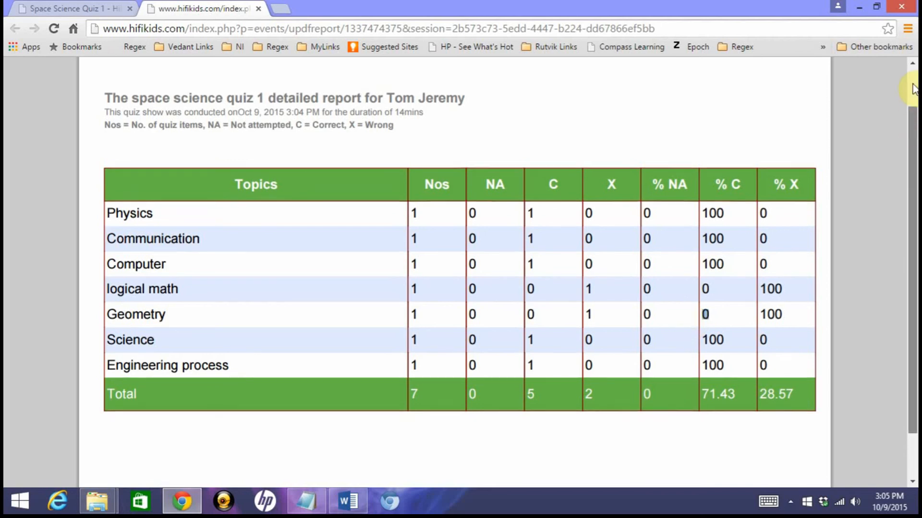
{"action": "left_click", "coordinate": [14, 28]}
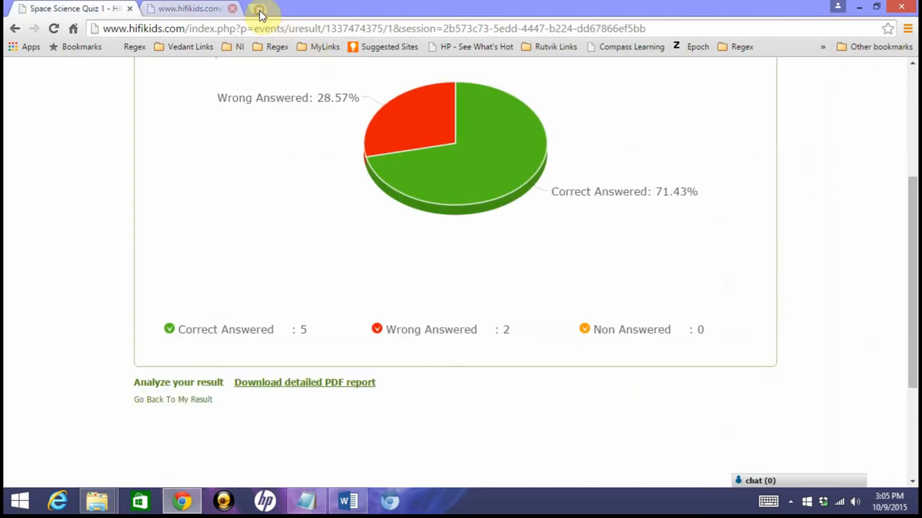
Close the report tab and reopen the Space Science Quiz 1 event page via its title link
{"action": "left_click", "coordinate": [232, 8]}
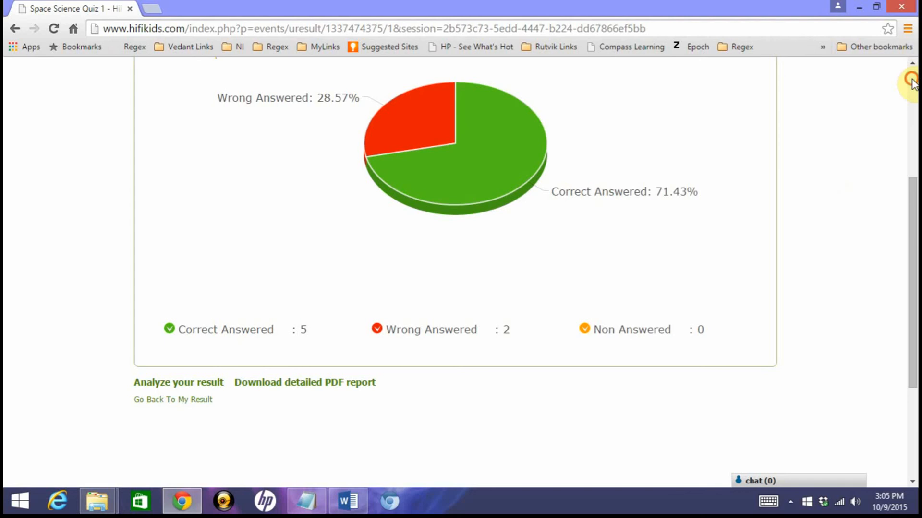
{"action": "scroll", "scroll_direction": "up", "scroll_amount": 3}
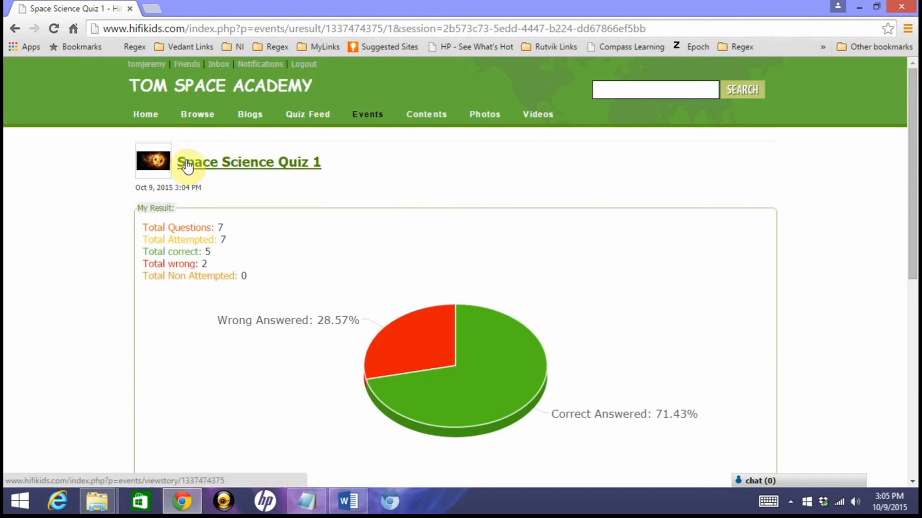
{"action": "left_click", "coordinate": [248, 163]}
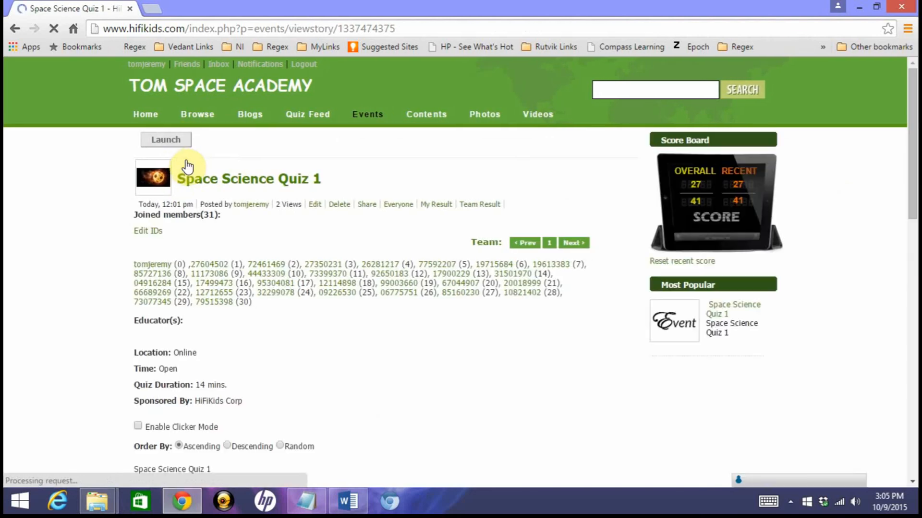